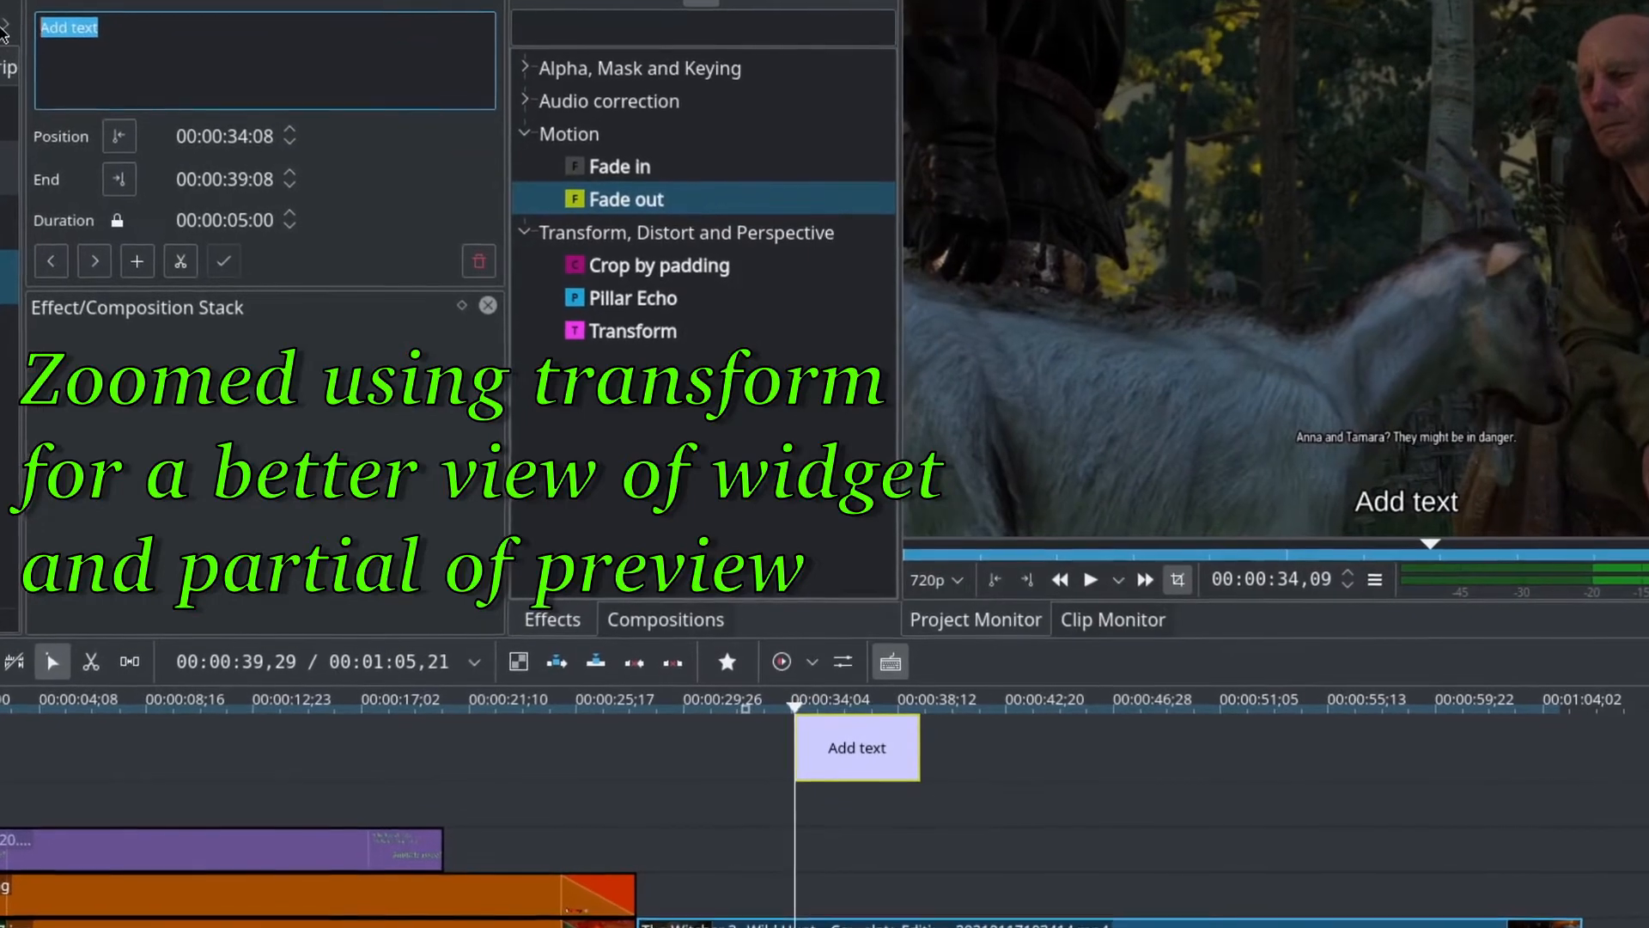
Replace the subtitle's 'Add text' with 'Number 1- Witcher III' and apply it.
type("Number 1")
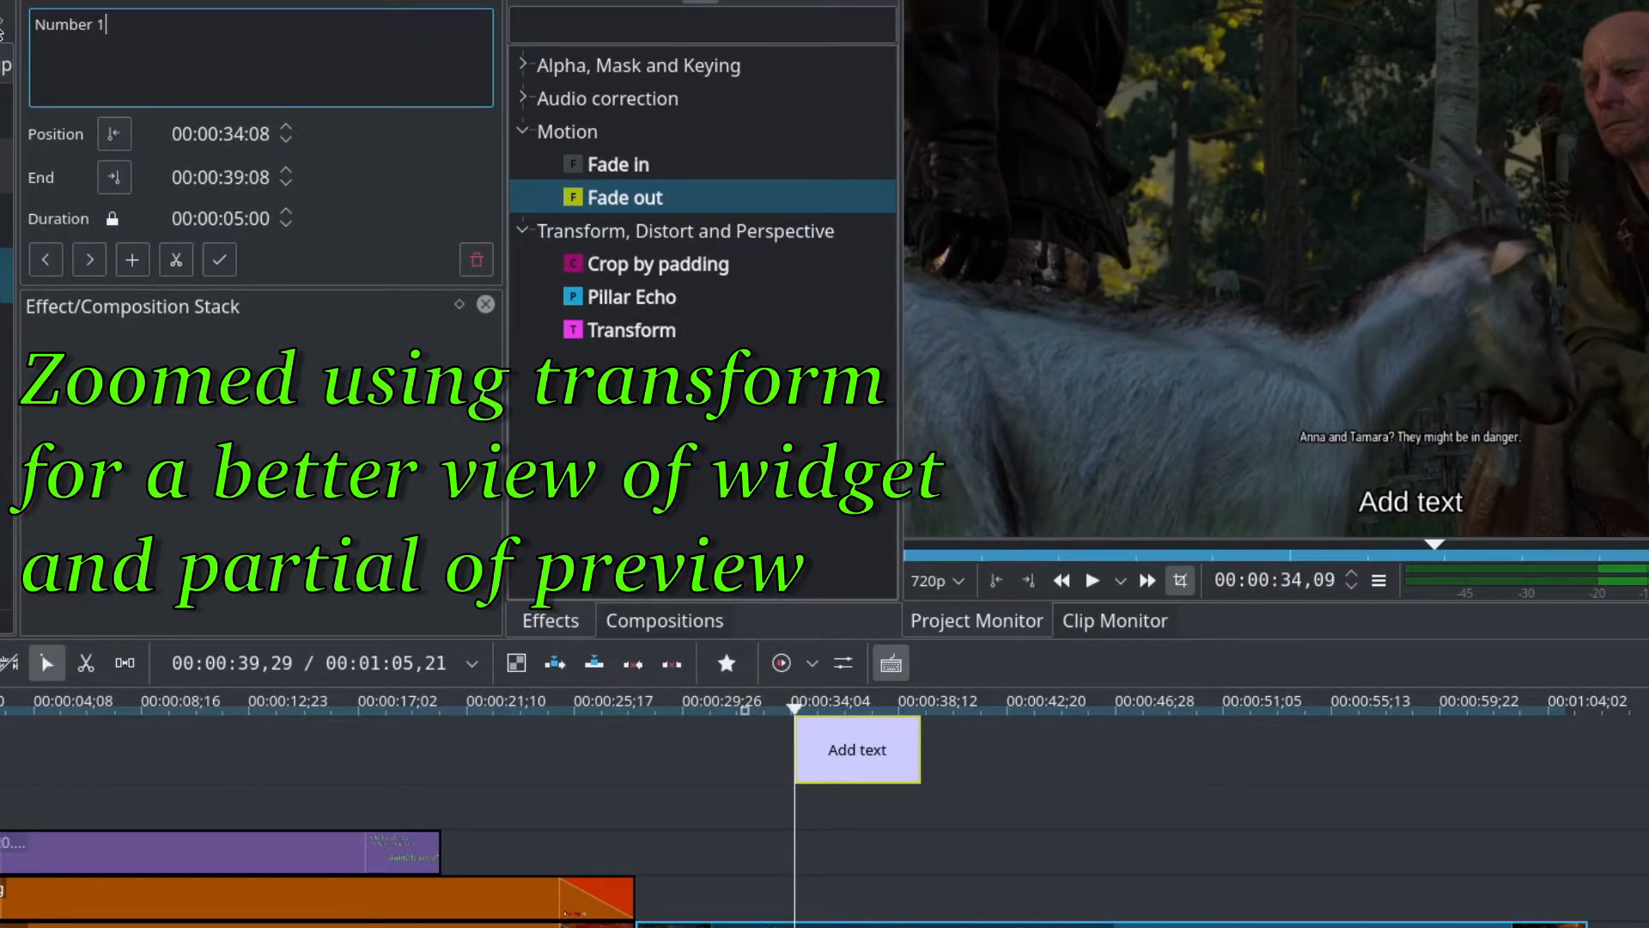
type("-")
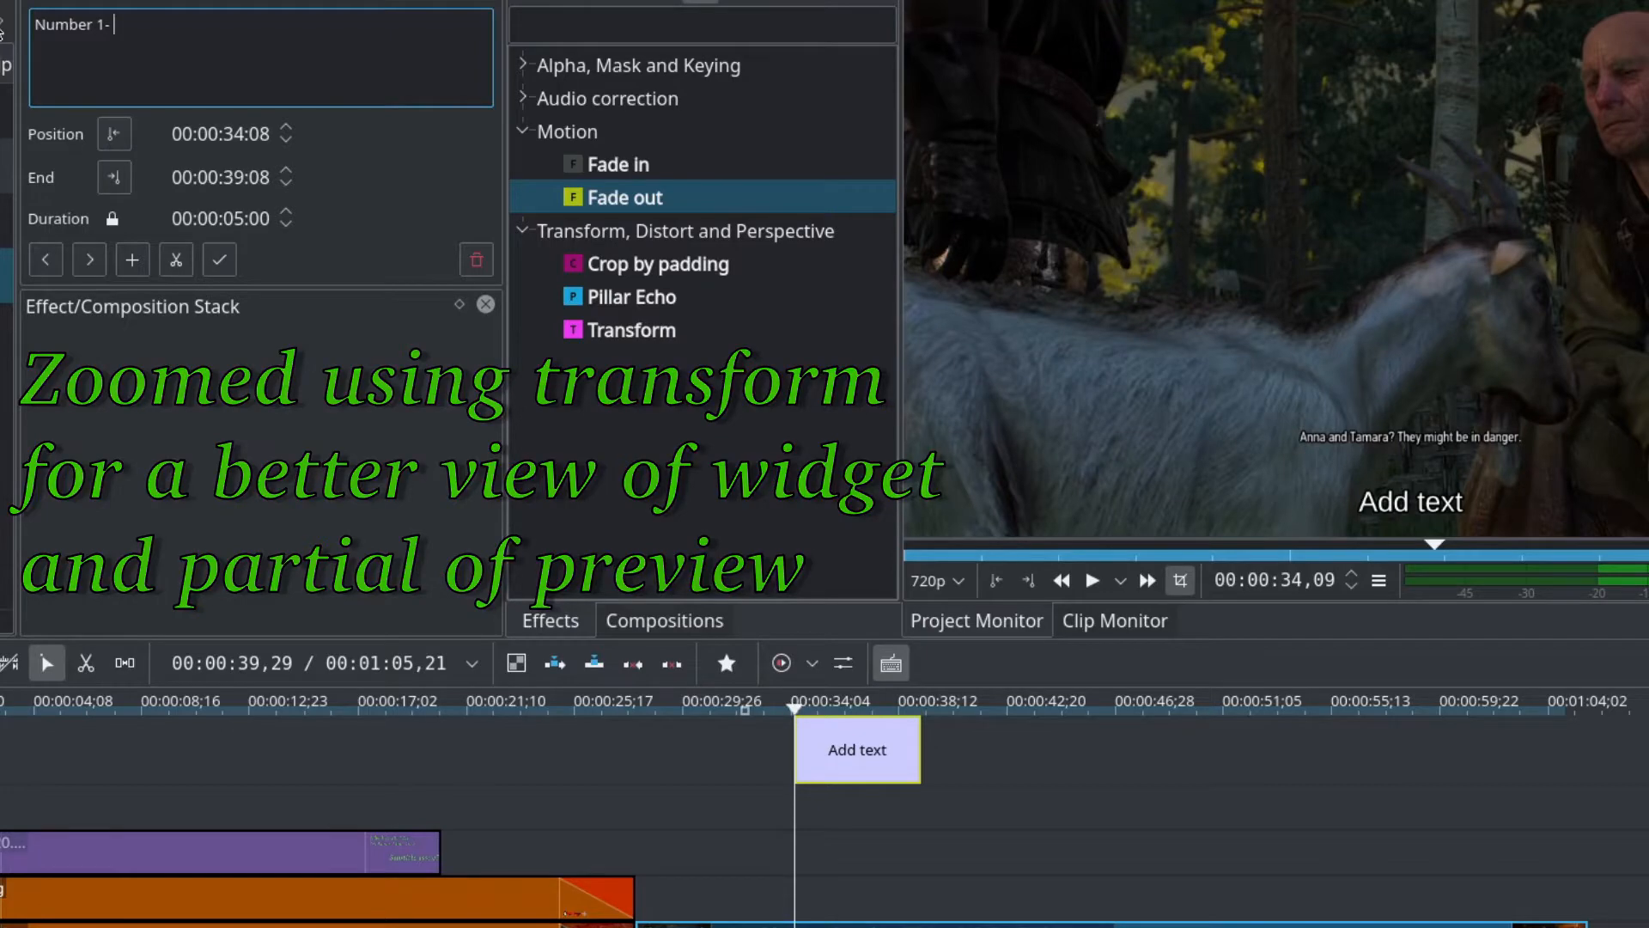
type("Wit")
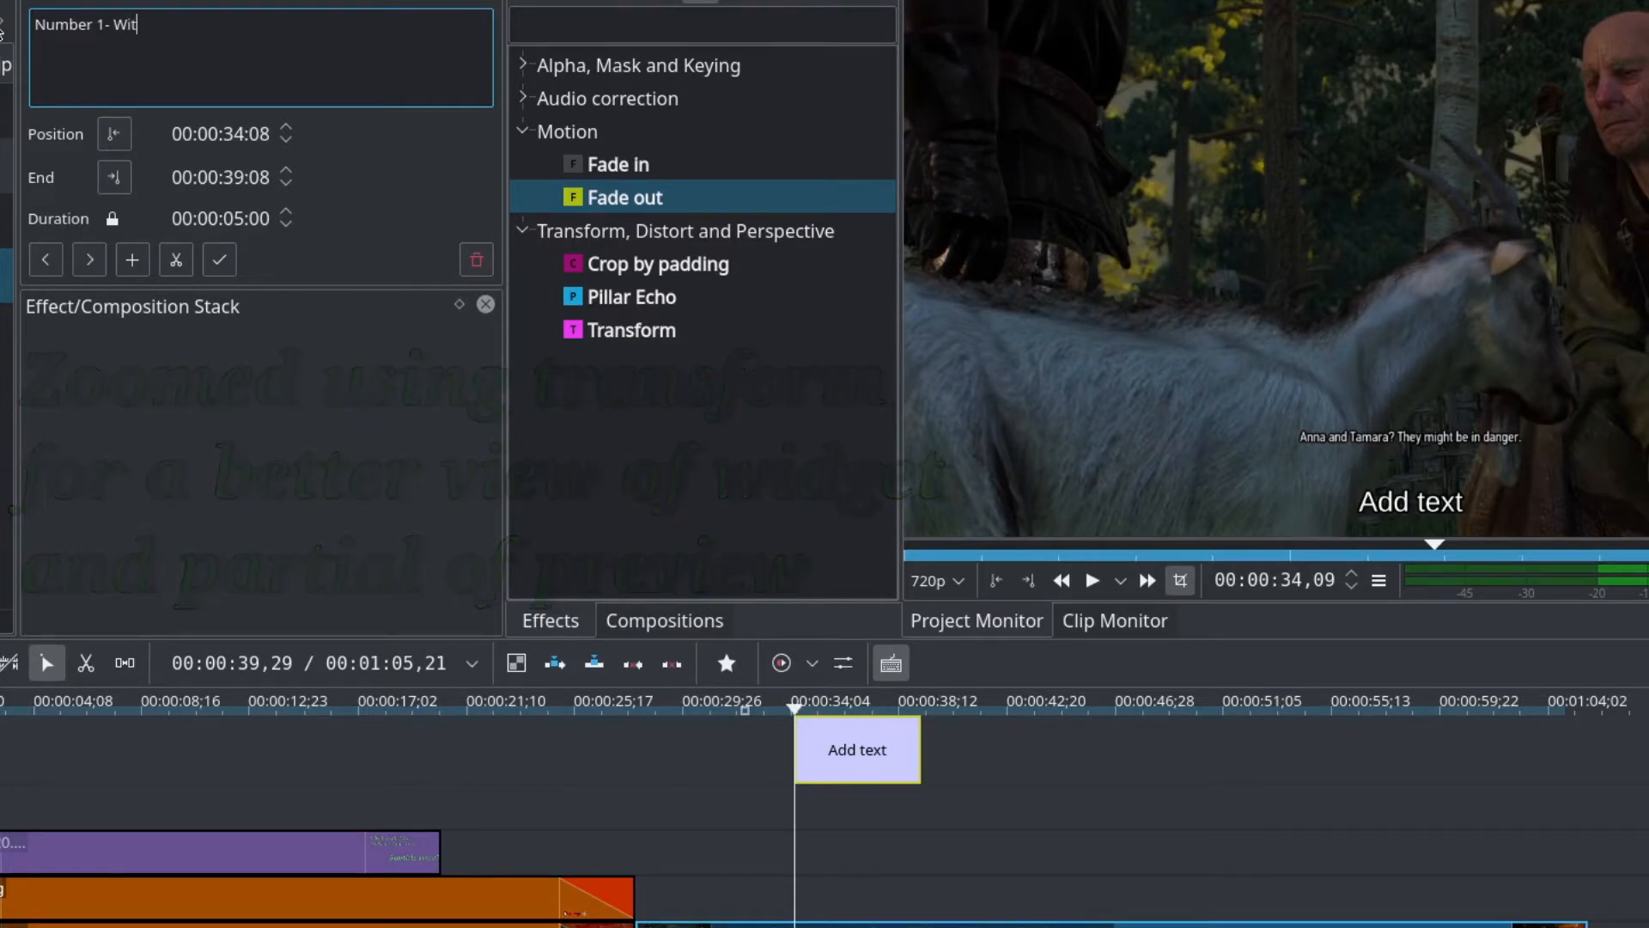
type("cher 1")
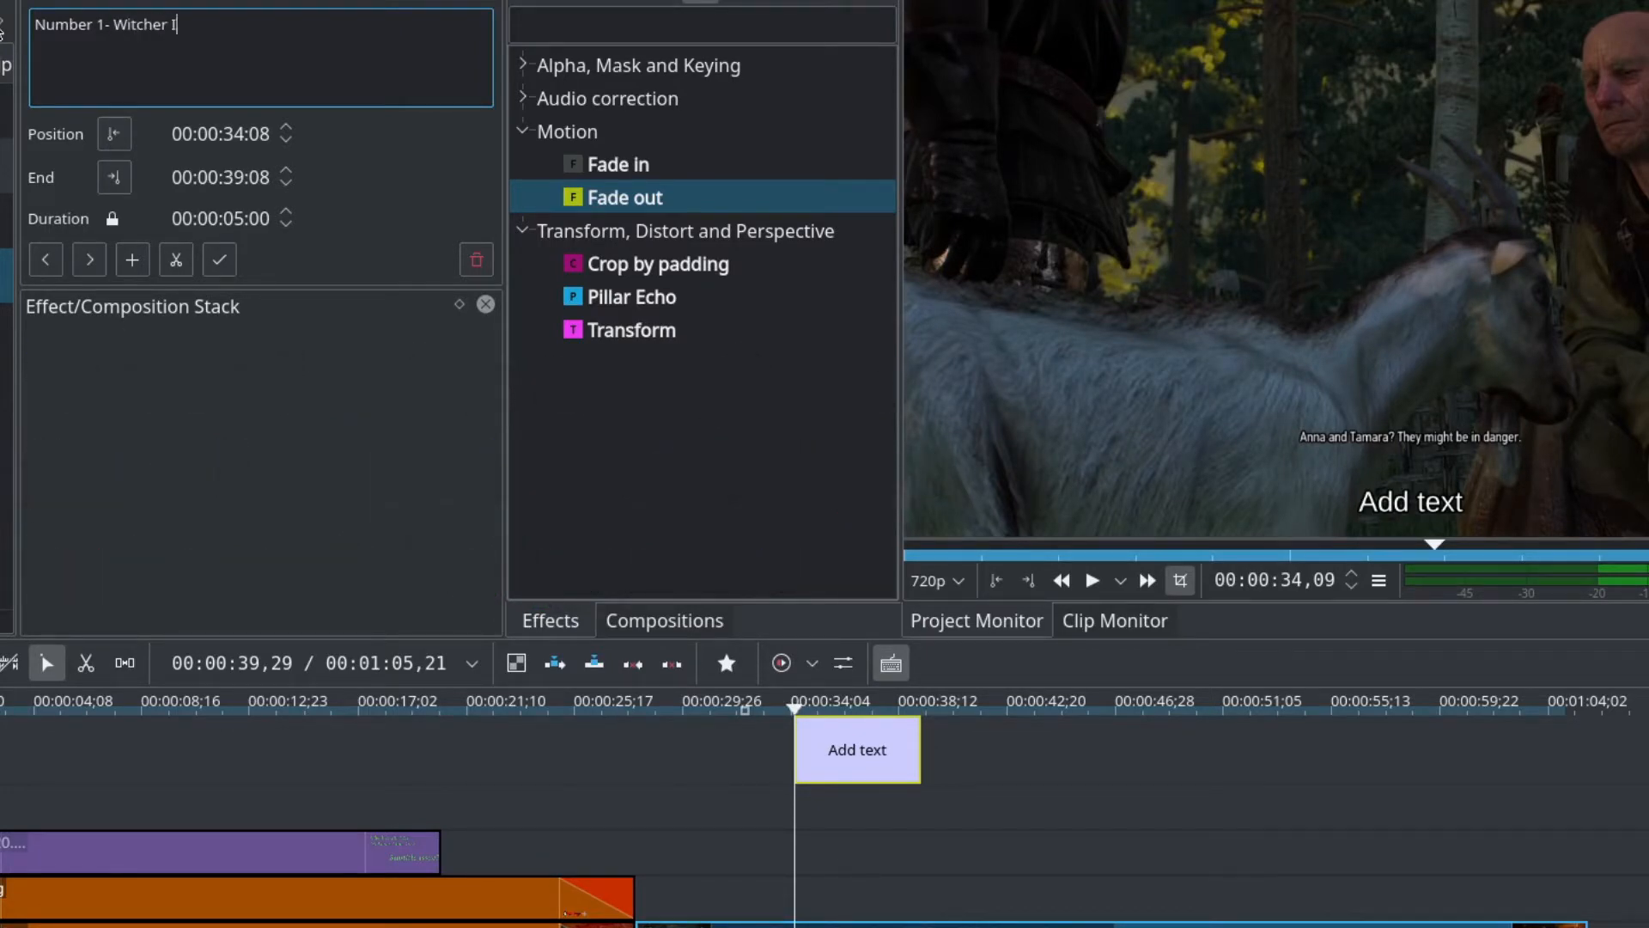
type("II")
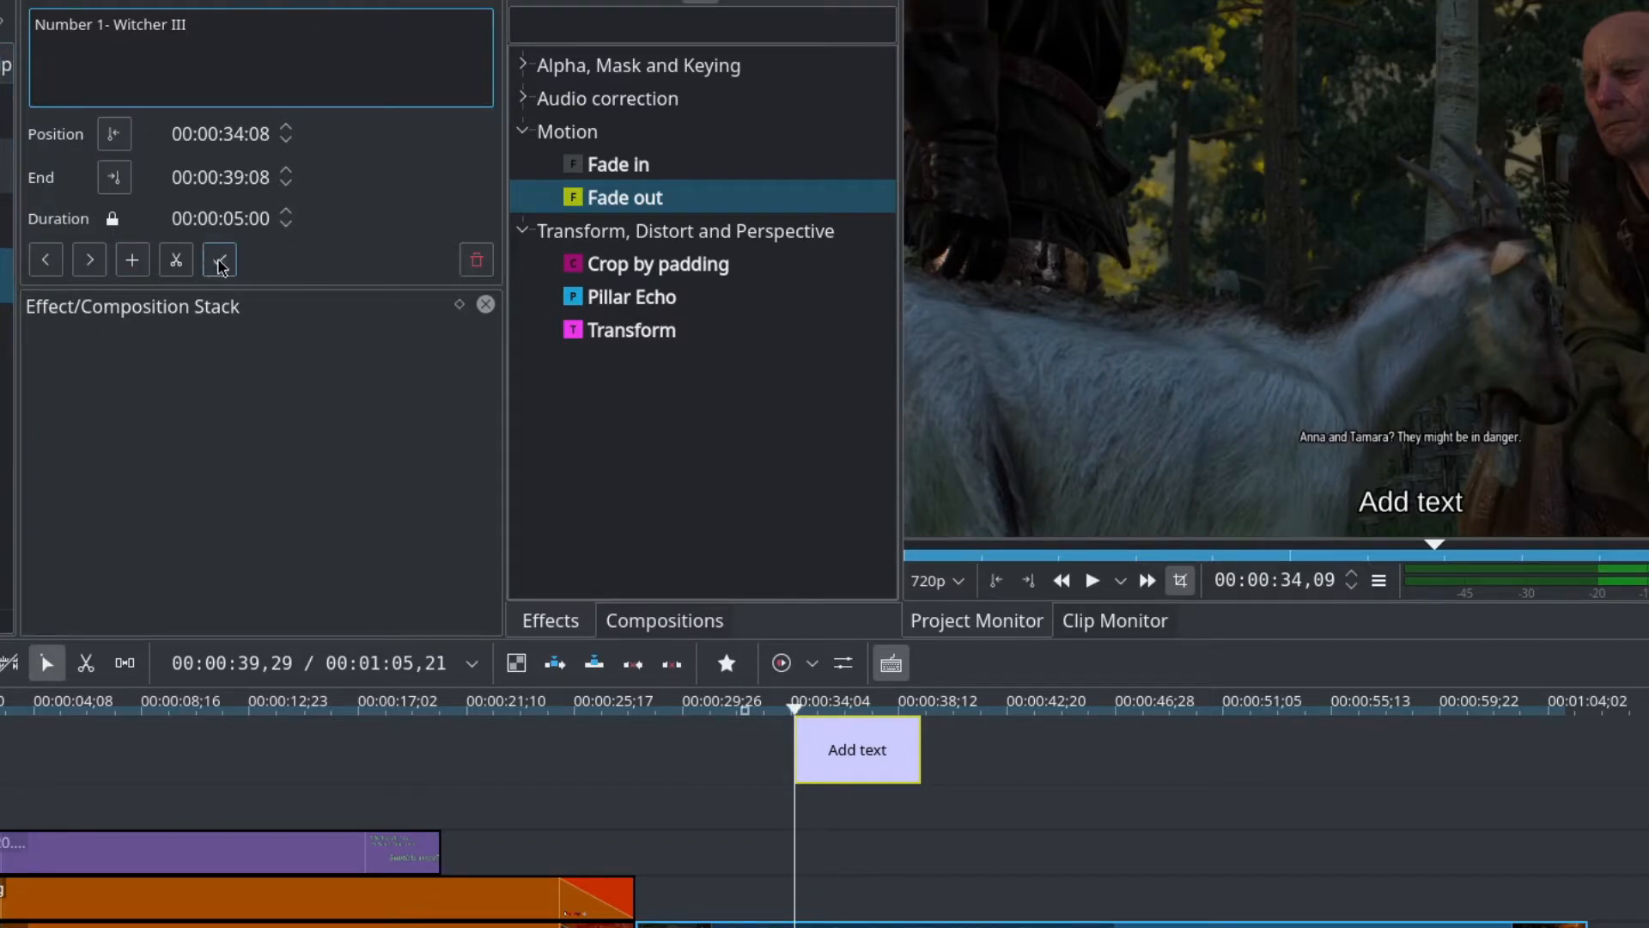
left_click(220, 259)
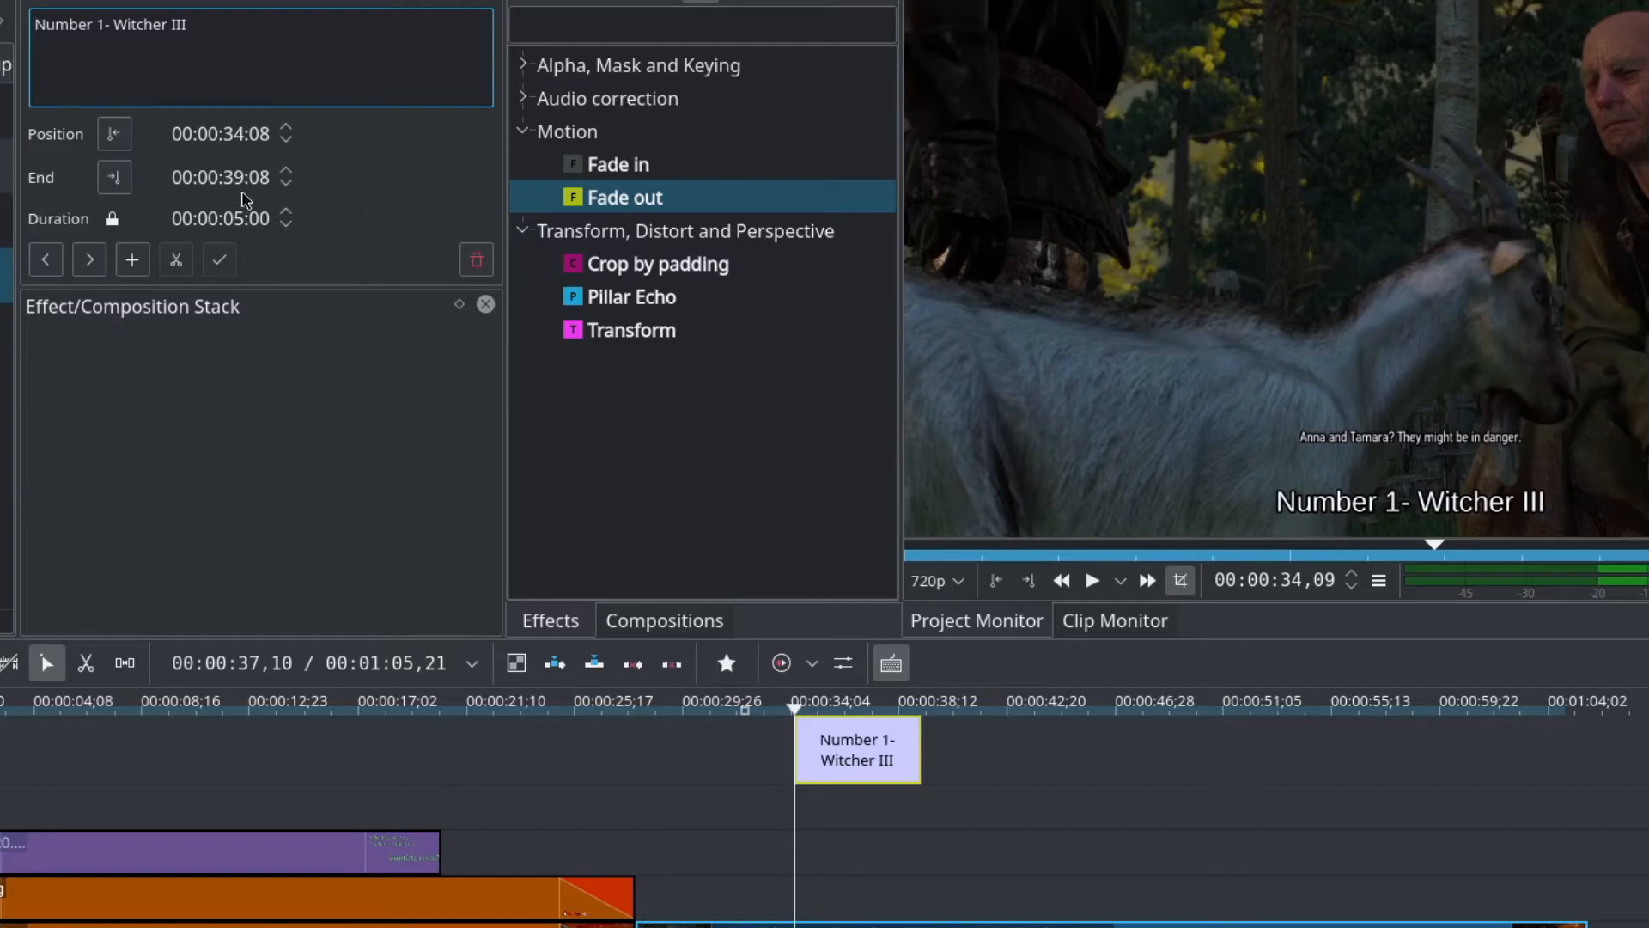
mouse_move(229, 217)
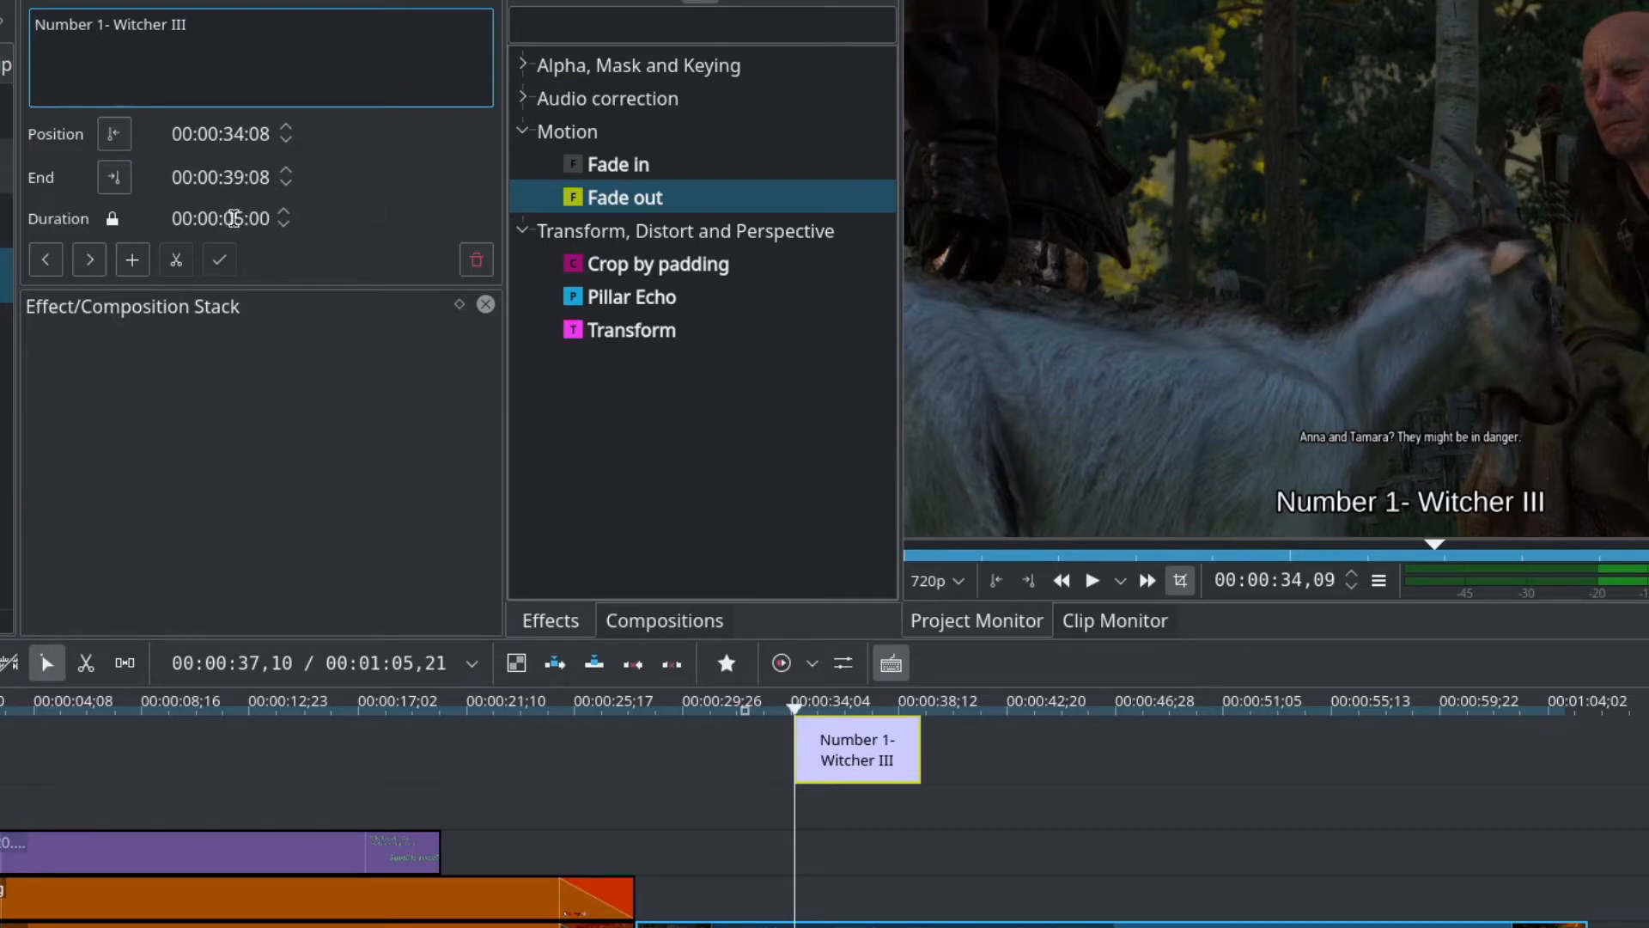
Extend the Number 1- Witcher III subtitle so it ends at 00:00:46:21.
double_click(221, 219)
type("1")
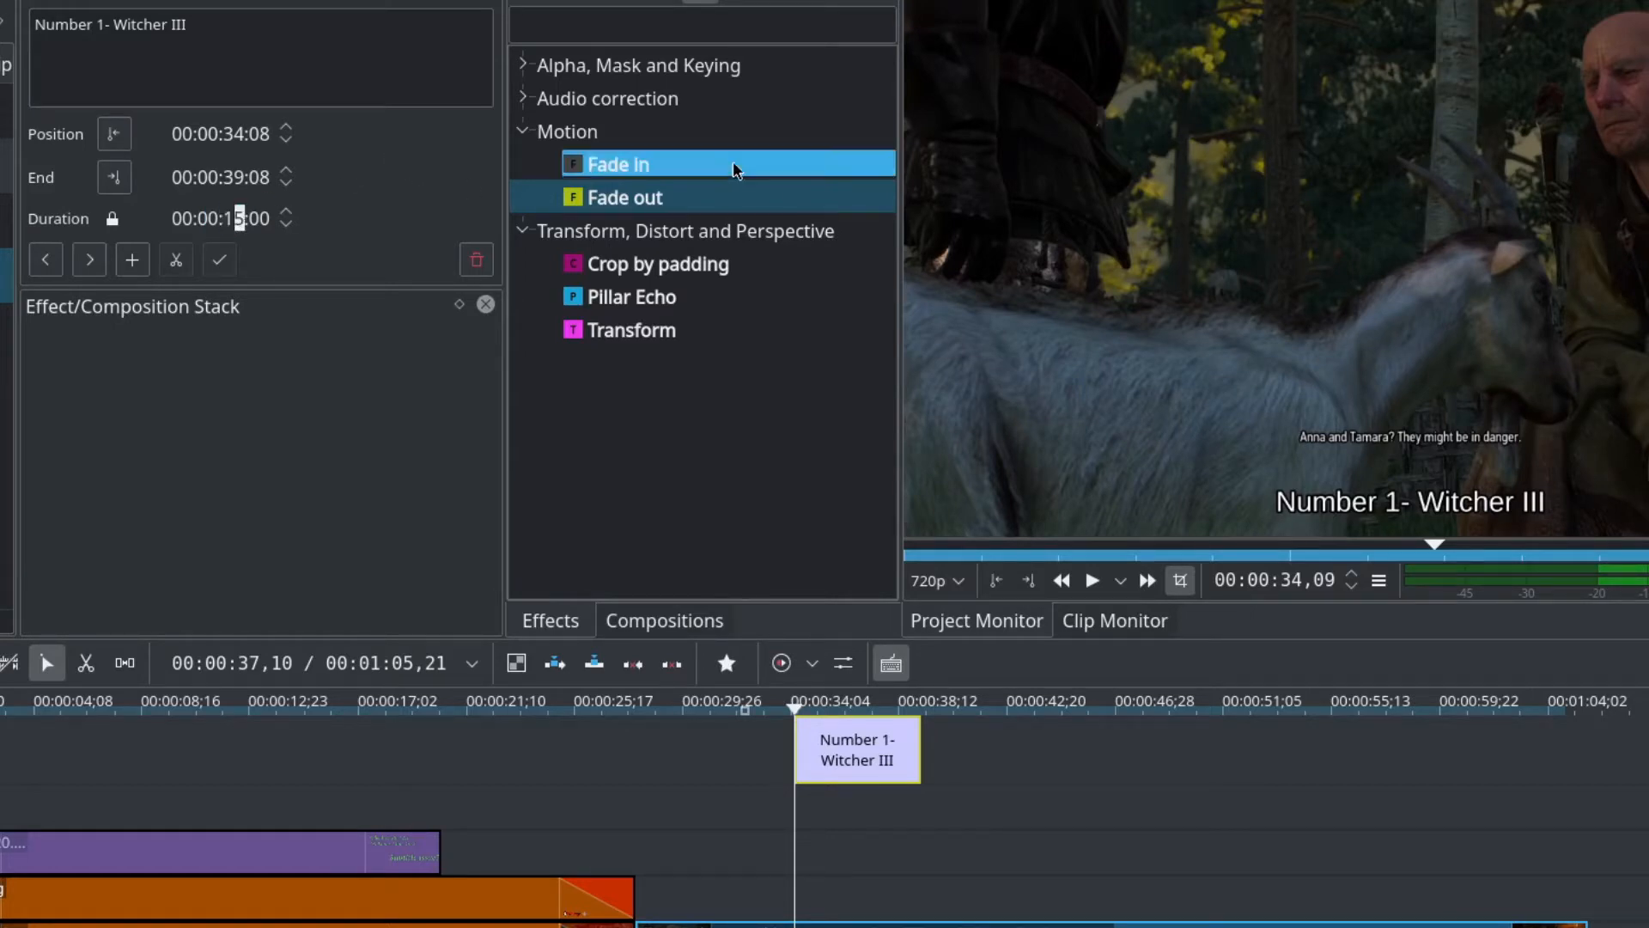
left_click(625, 197)
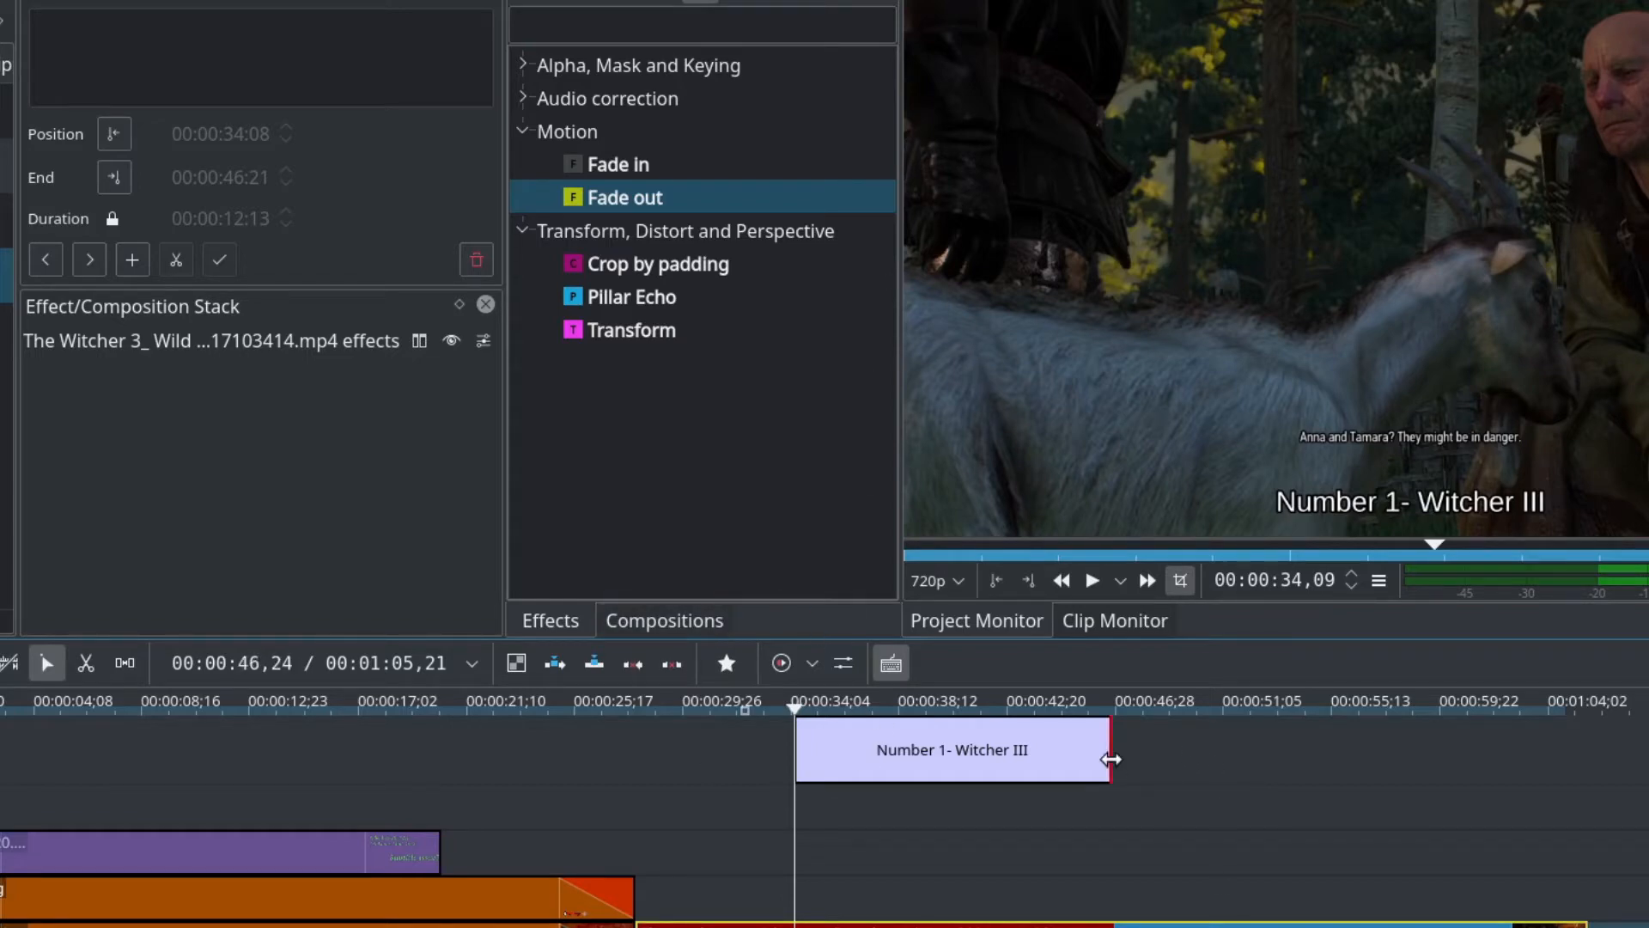
mouse_move(1120, 754)
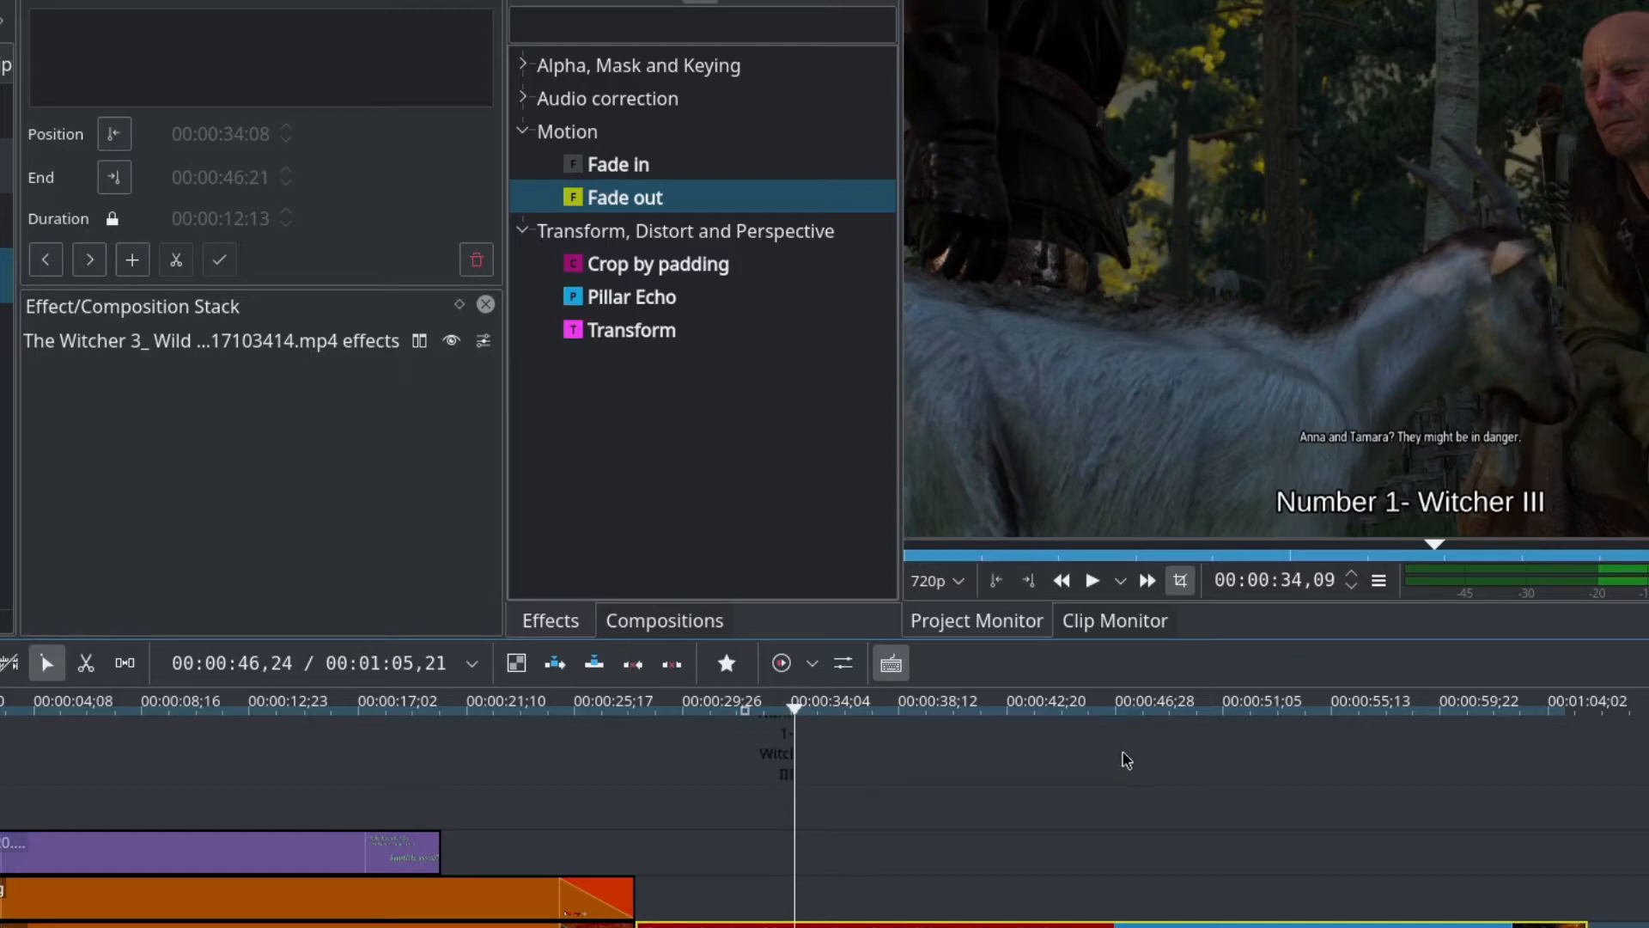
mouse_move(1122, 753)
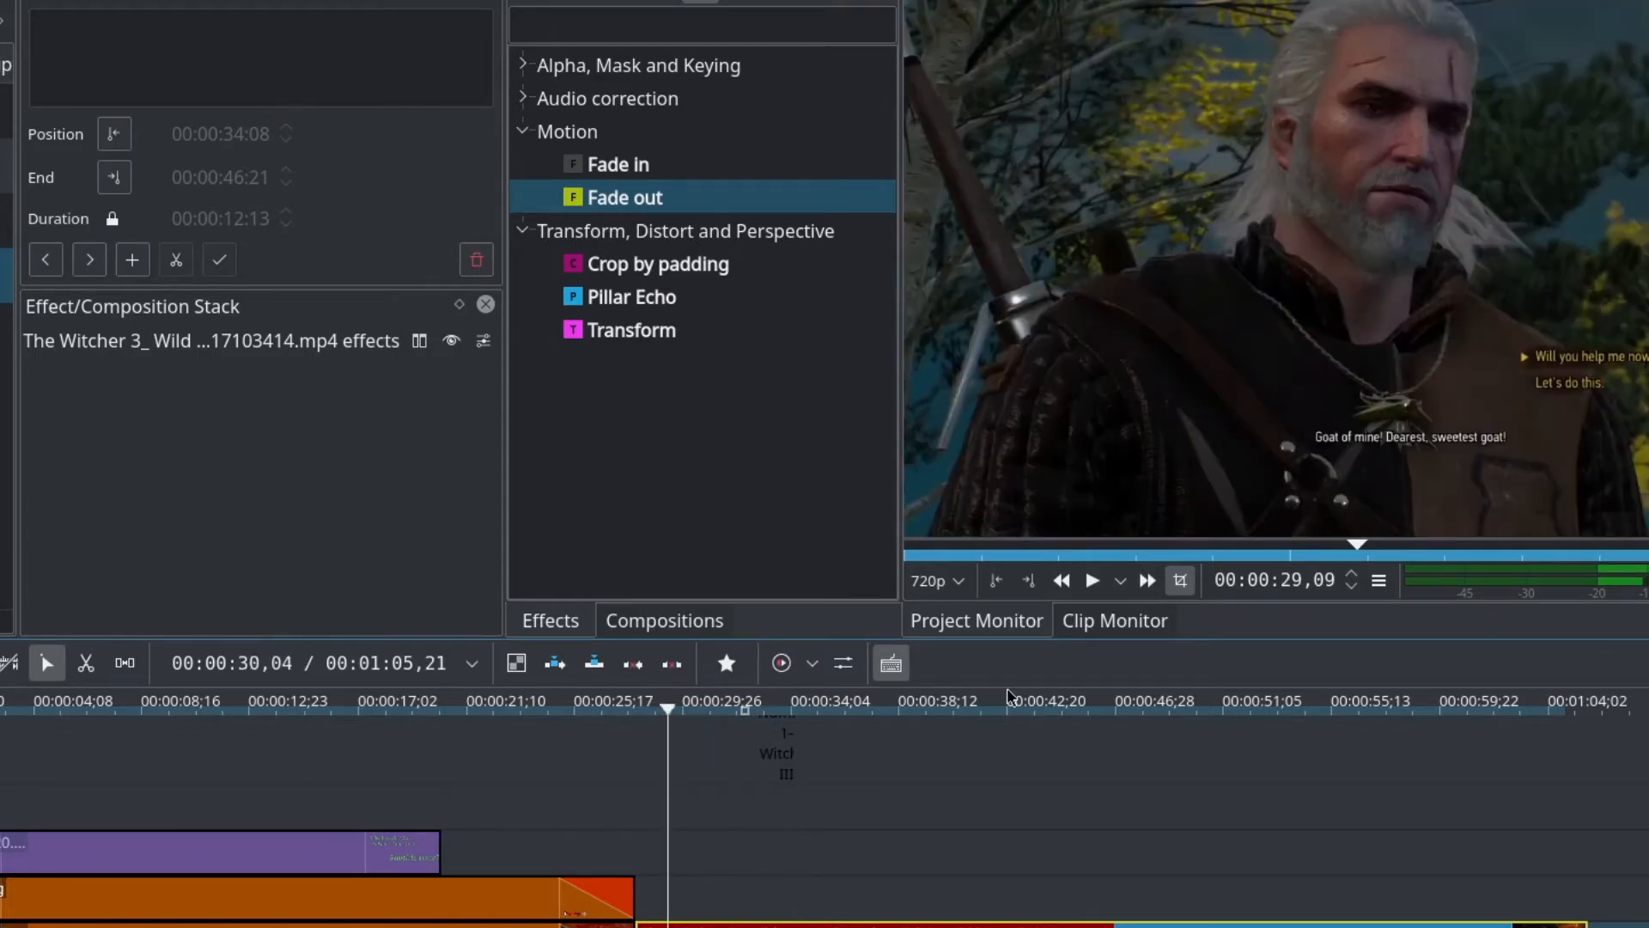
Play the project past the subtitle and pause around 53 seconds.
left_click(1091, 579)
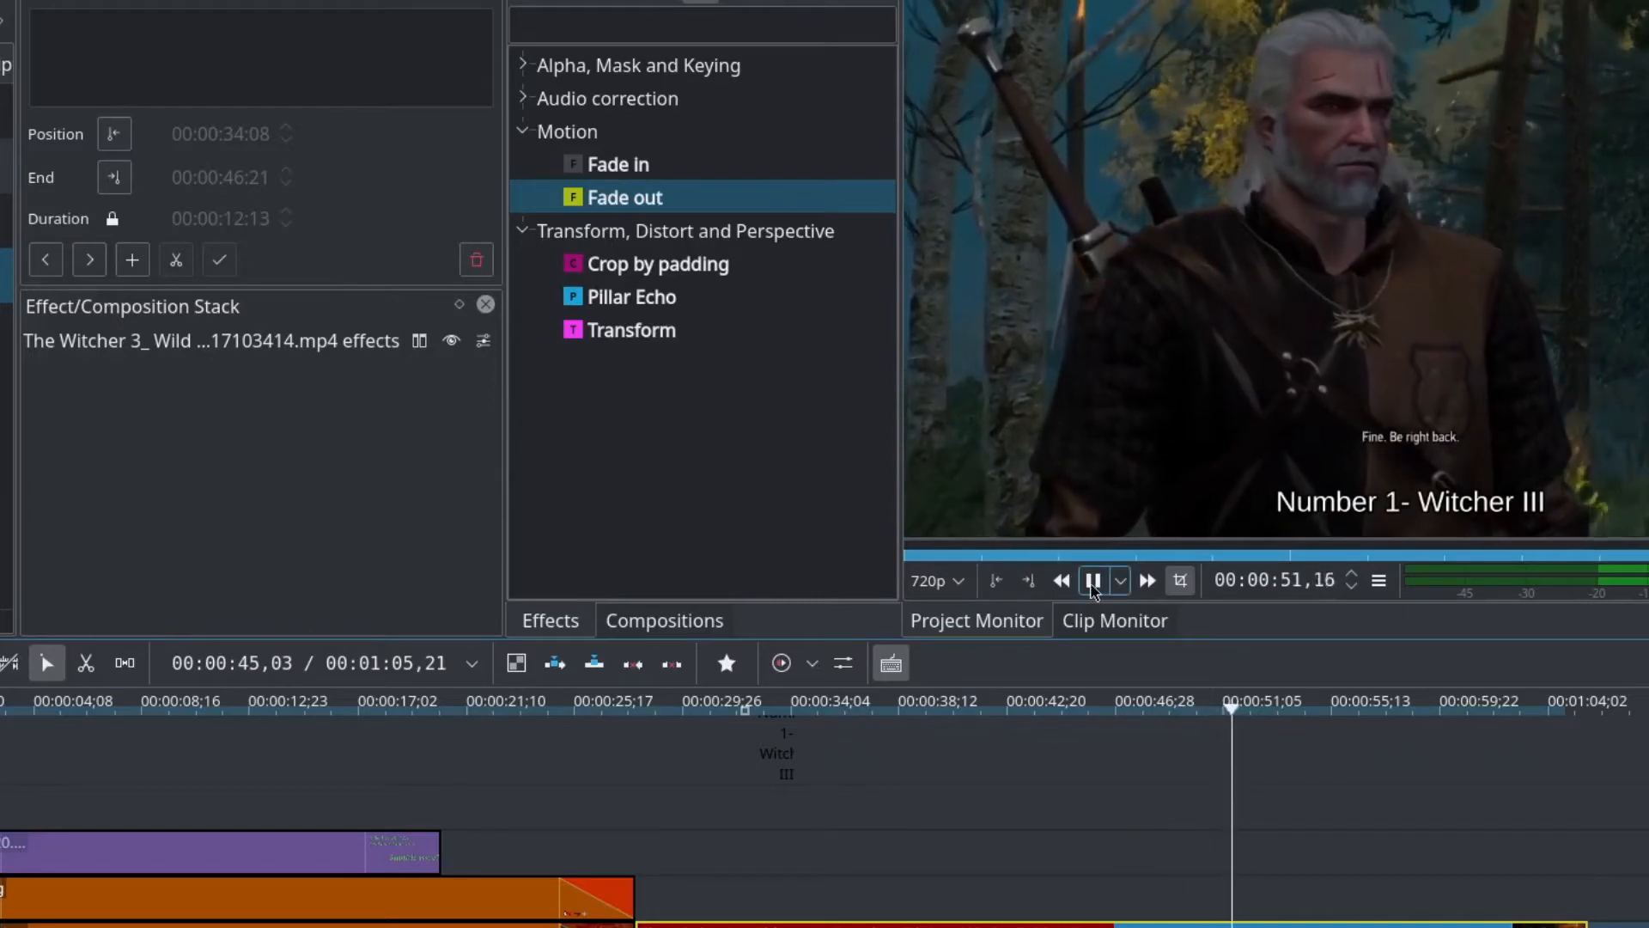
left_click(1092, 580)
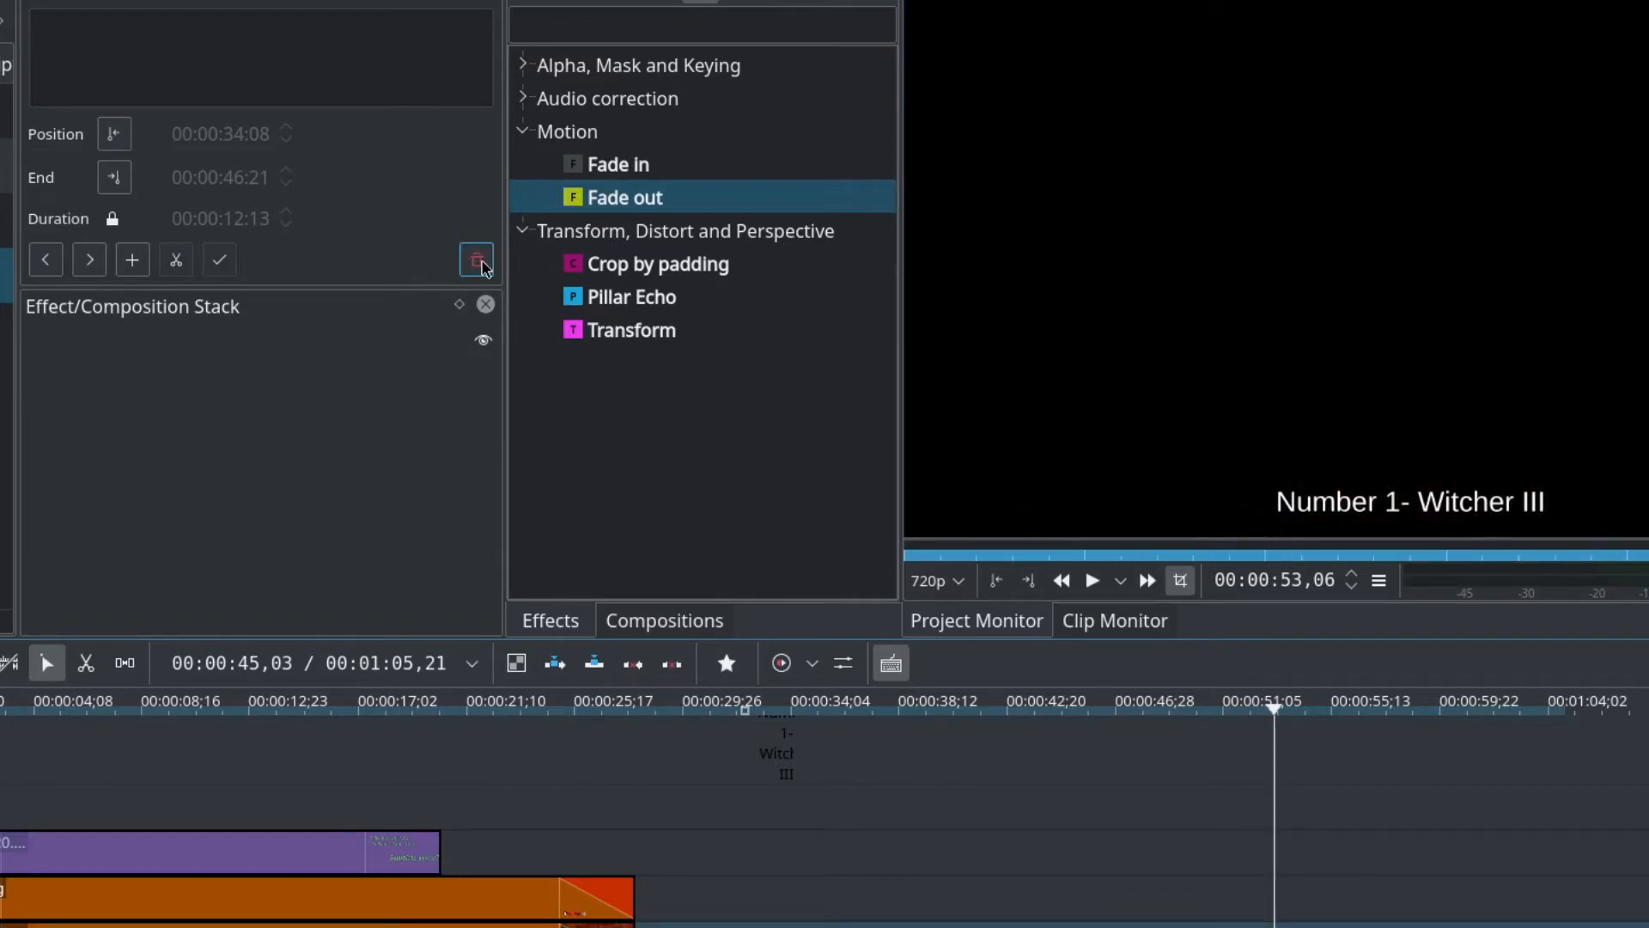
Delete the subtitle and move the playhead back to near 8 seconds.
left_click(1274, 707)
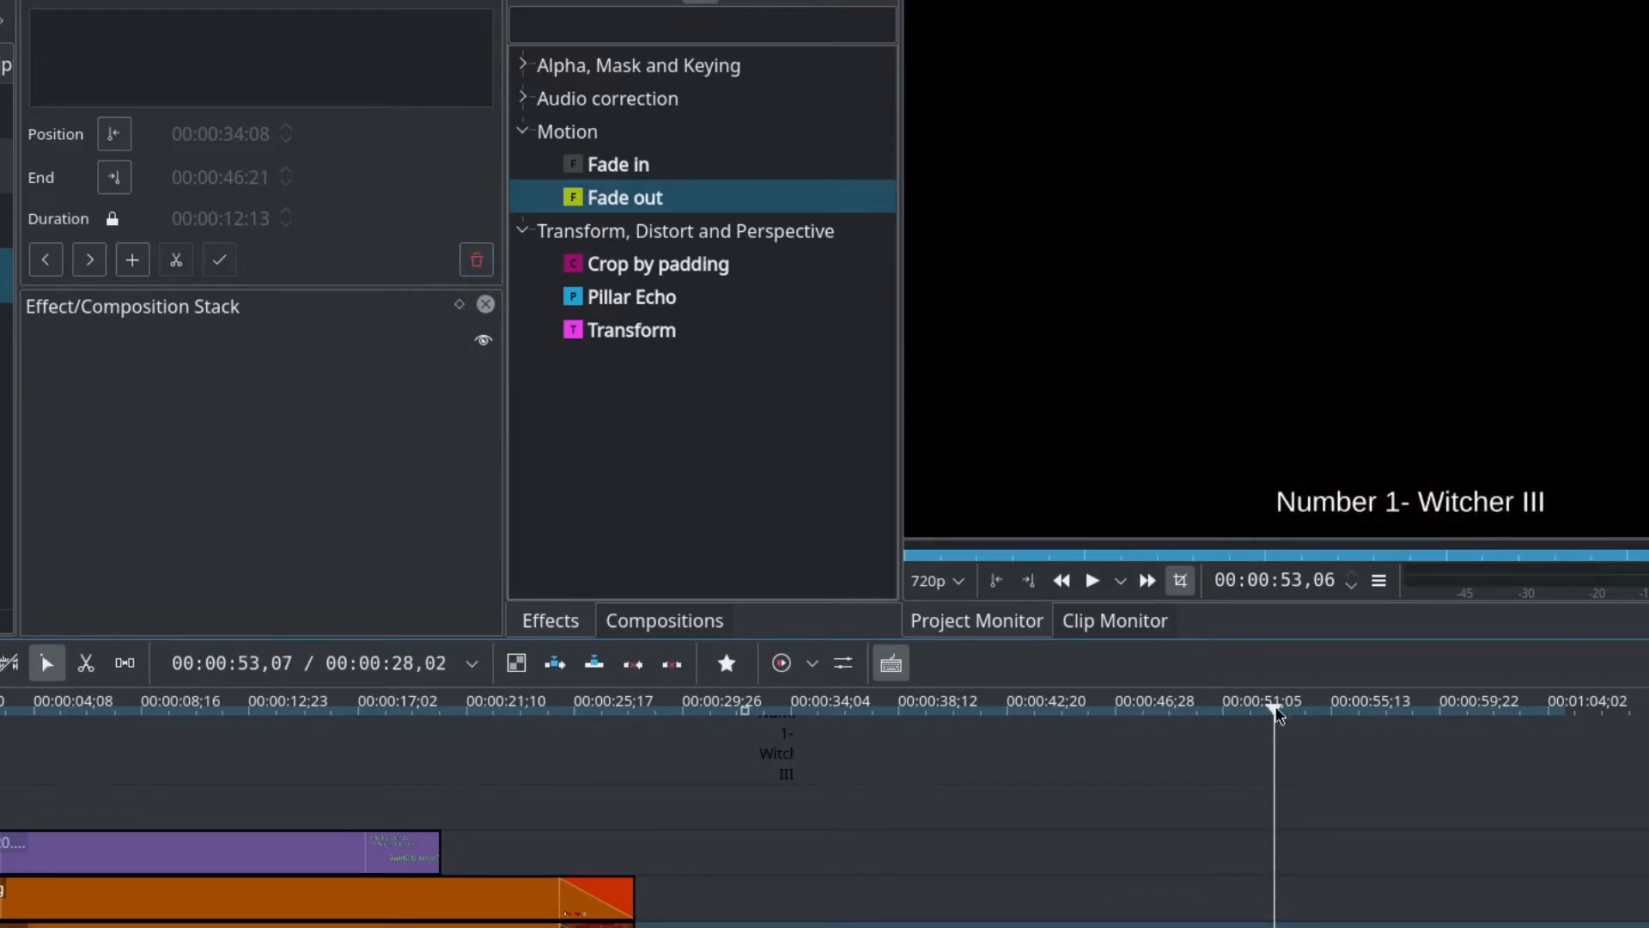
left_click(1273, 701)
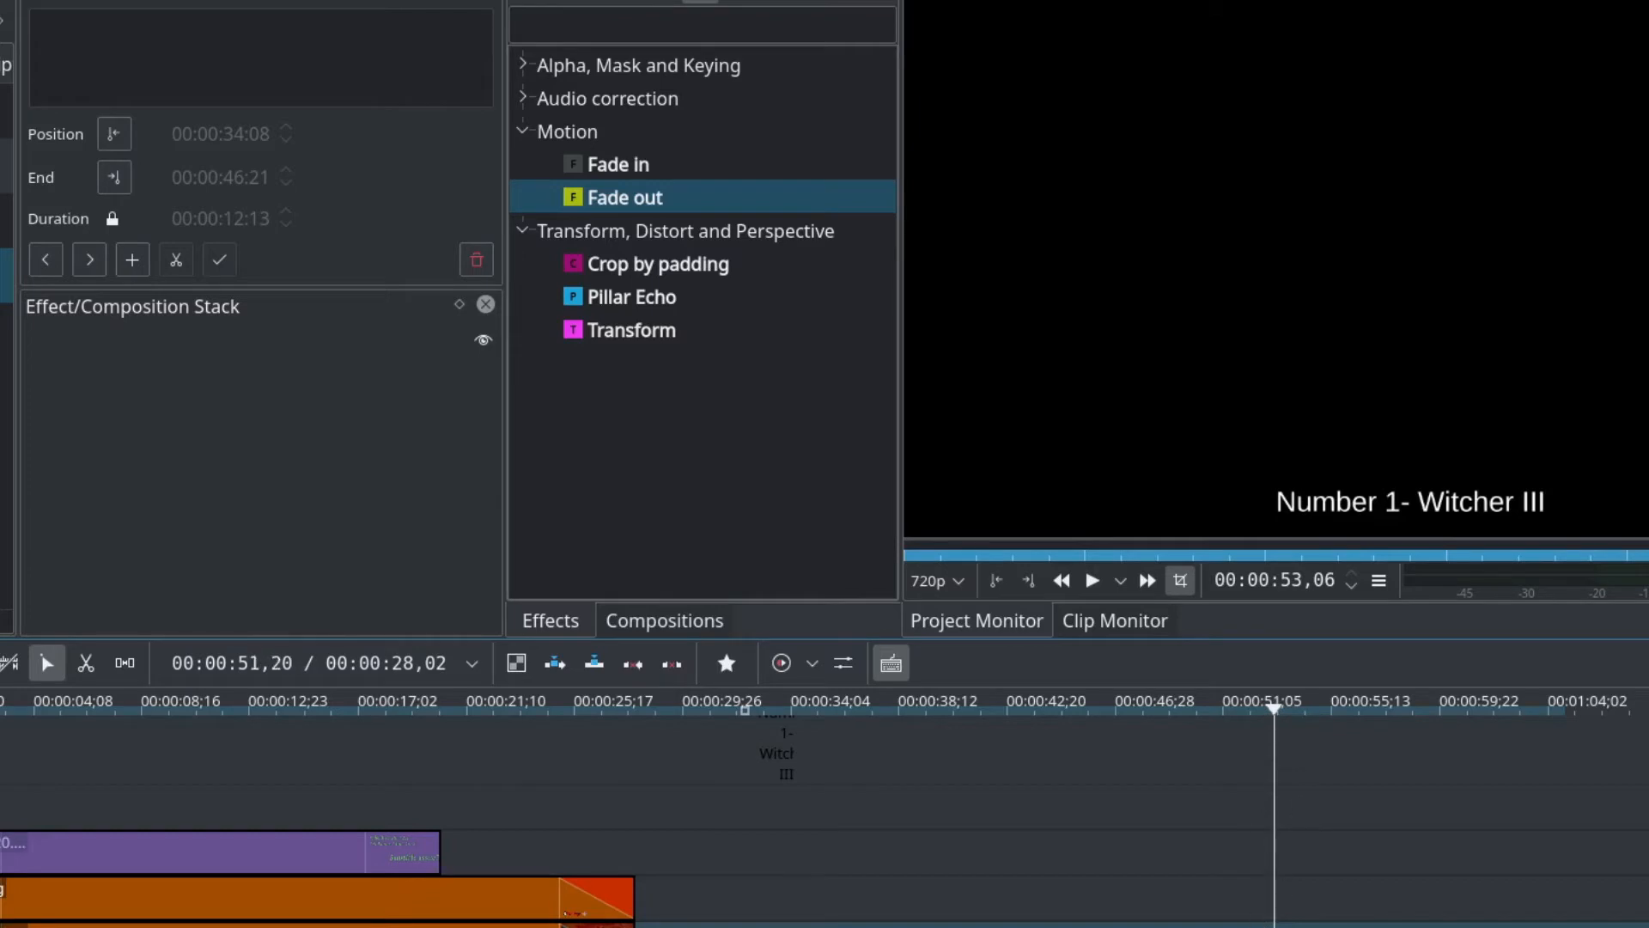
left_click(306, 701)
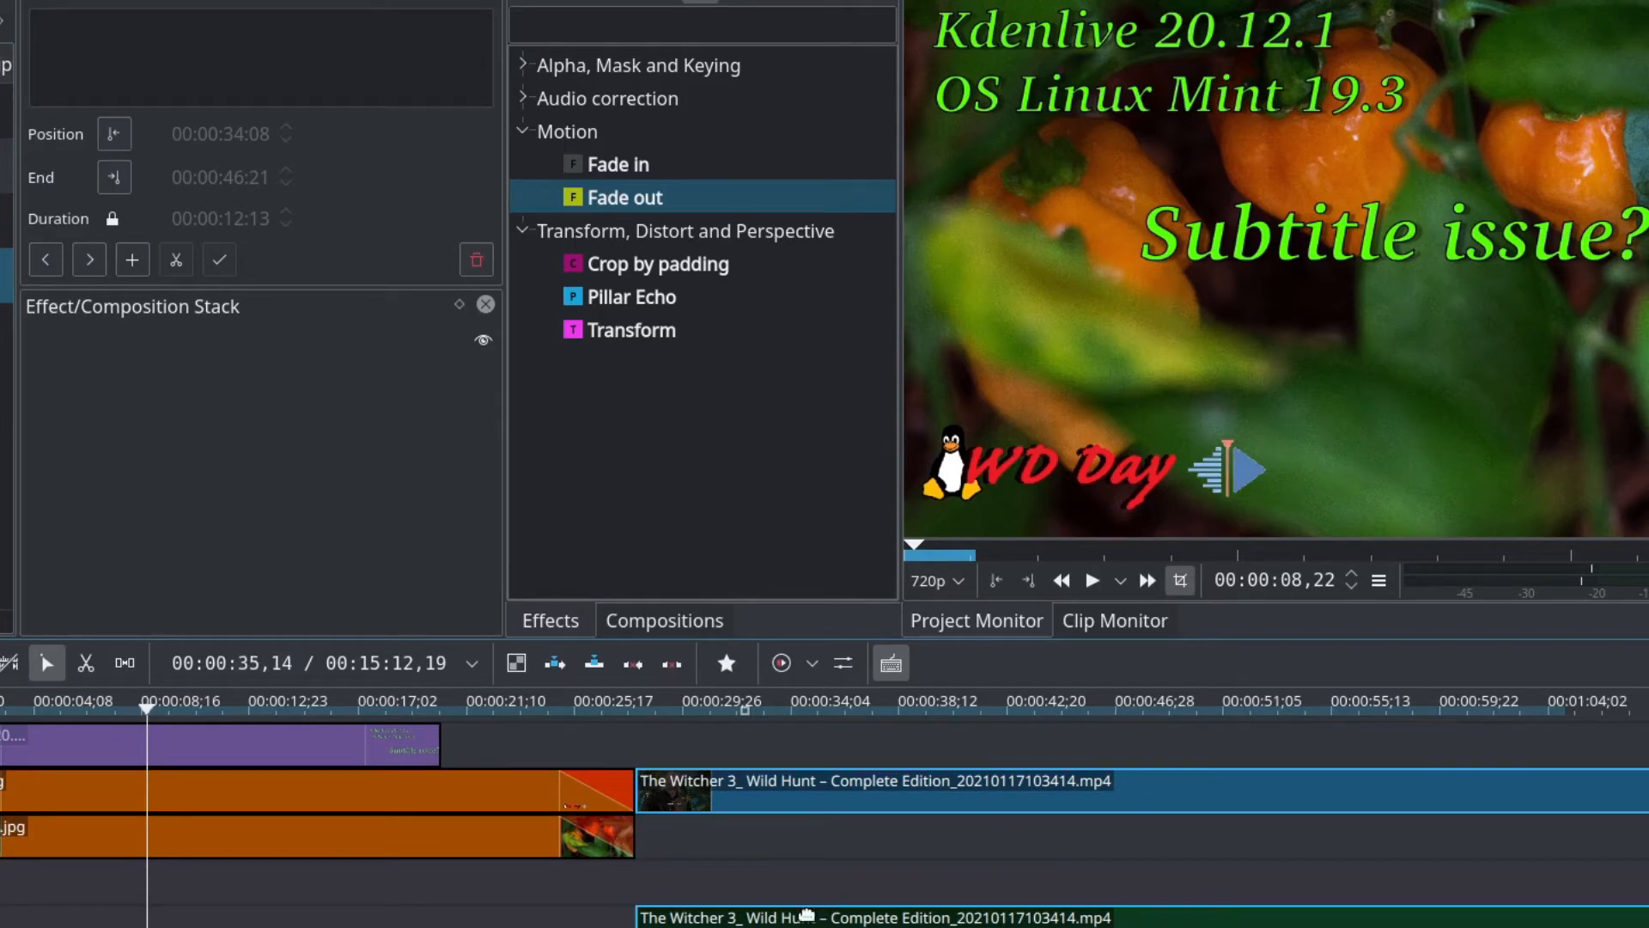
Select the Witcher 3 clip so the Number 1- Witcher III subtitle track reappears.
left_click(873, 781)
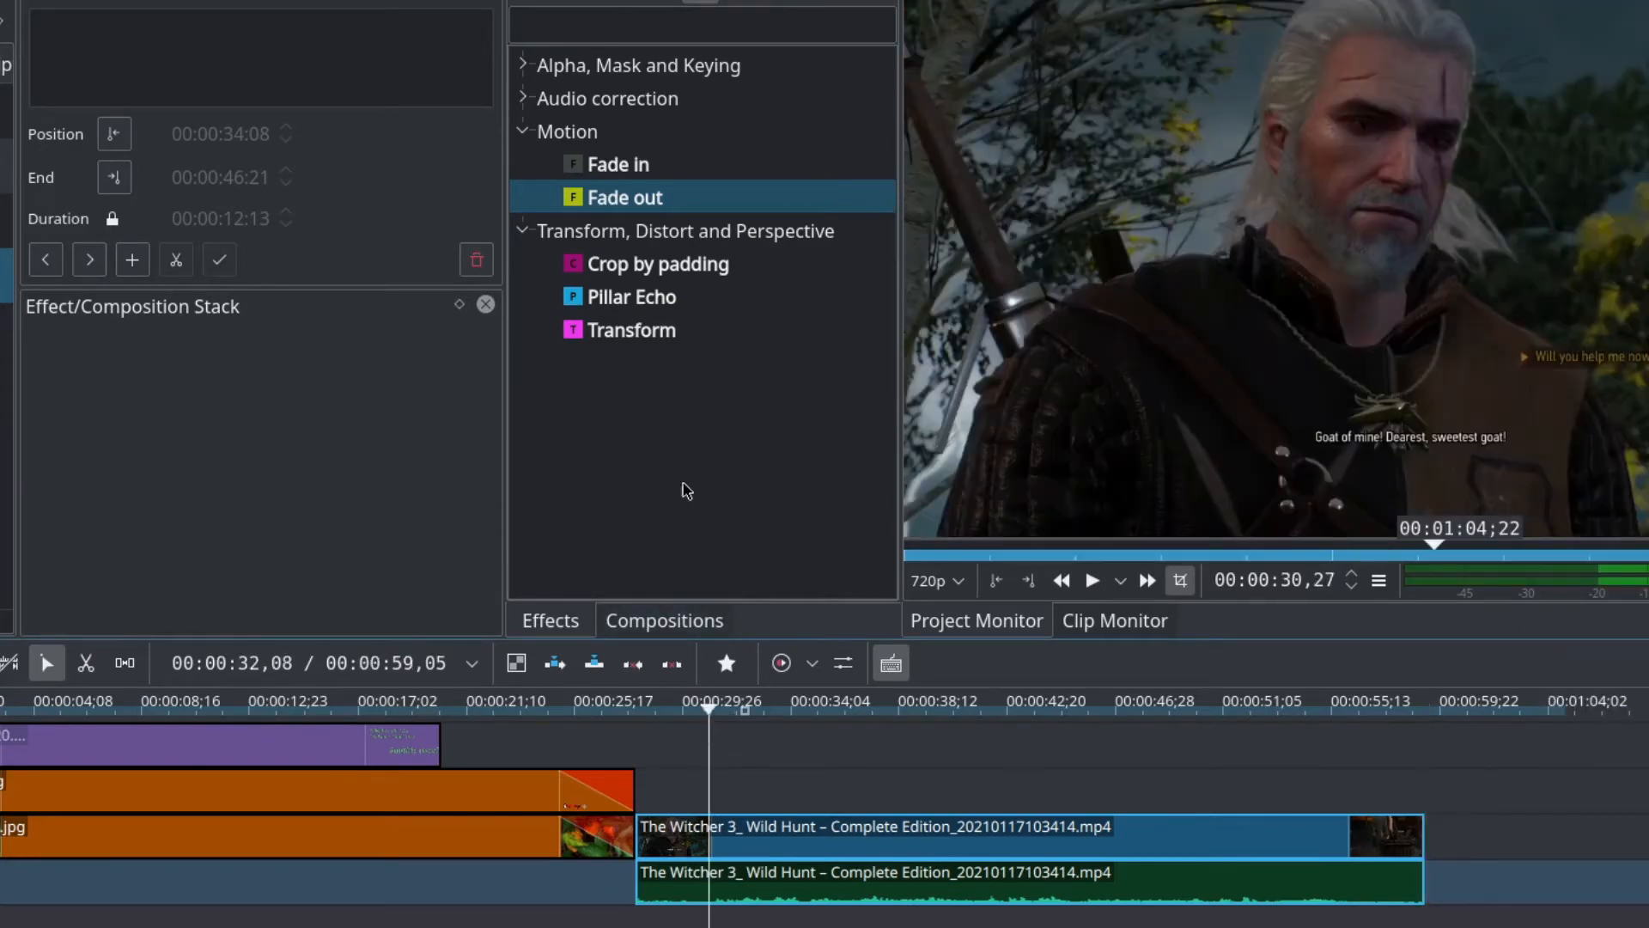
left_click(46, 259)
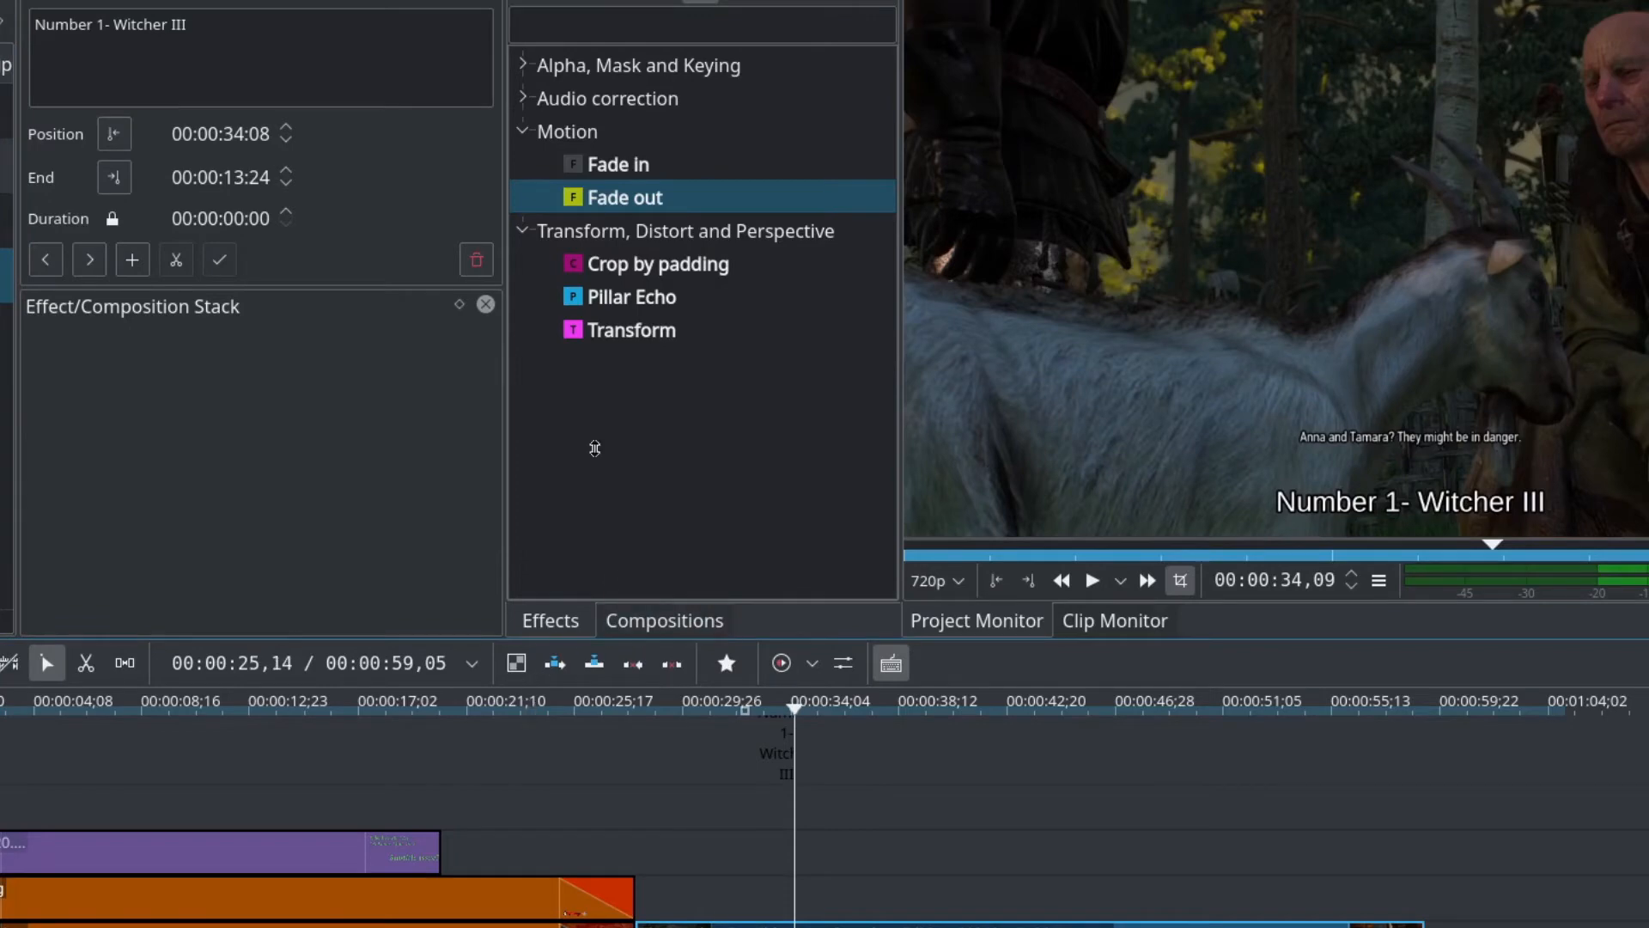
Retitle the subtitle 'Number 2 test', delete it, and add a fresh subtitle at the playhead.
left_click(475, 259)
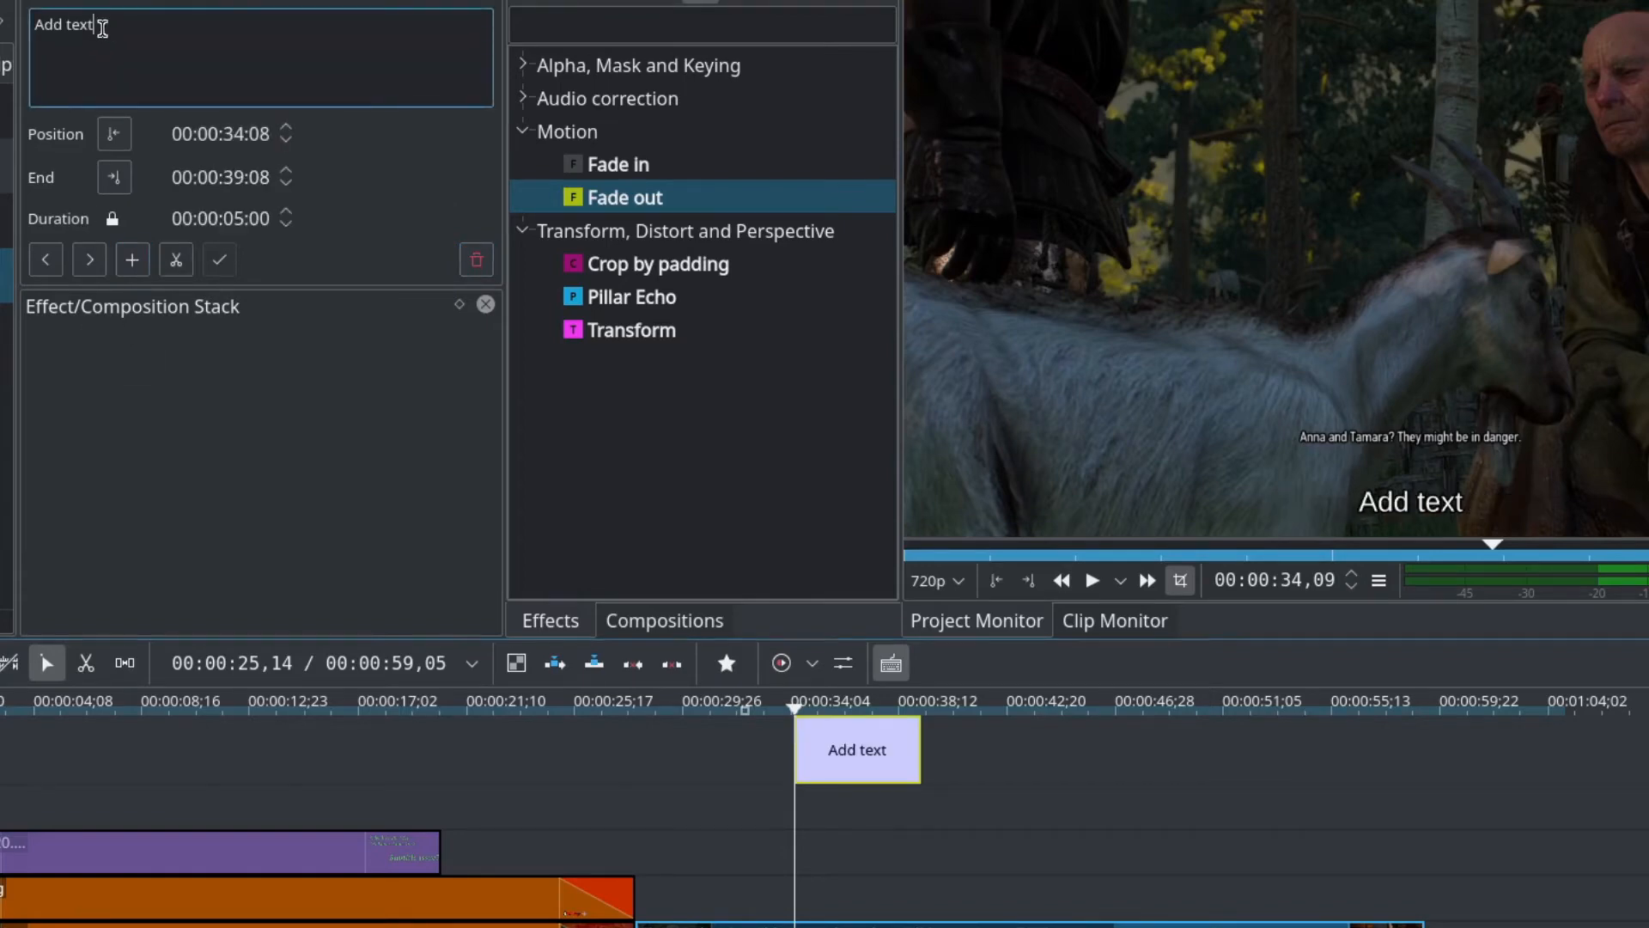
double_click(63, 24)
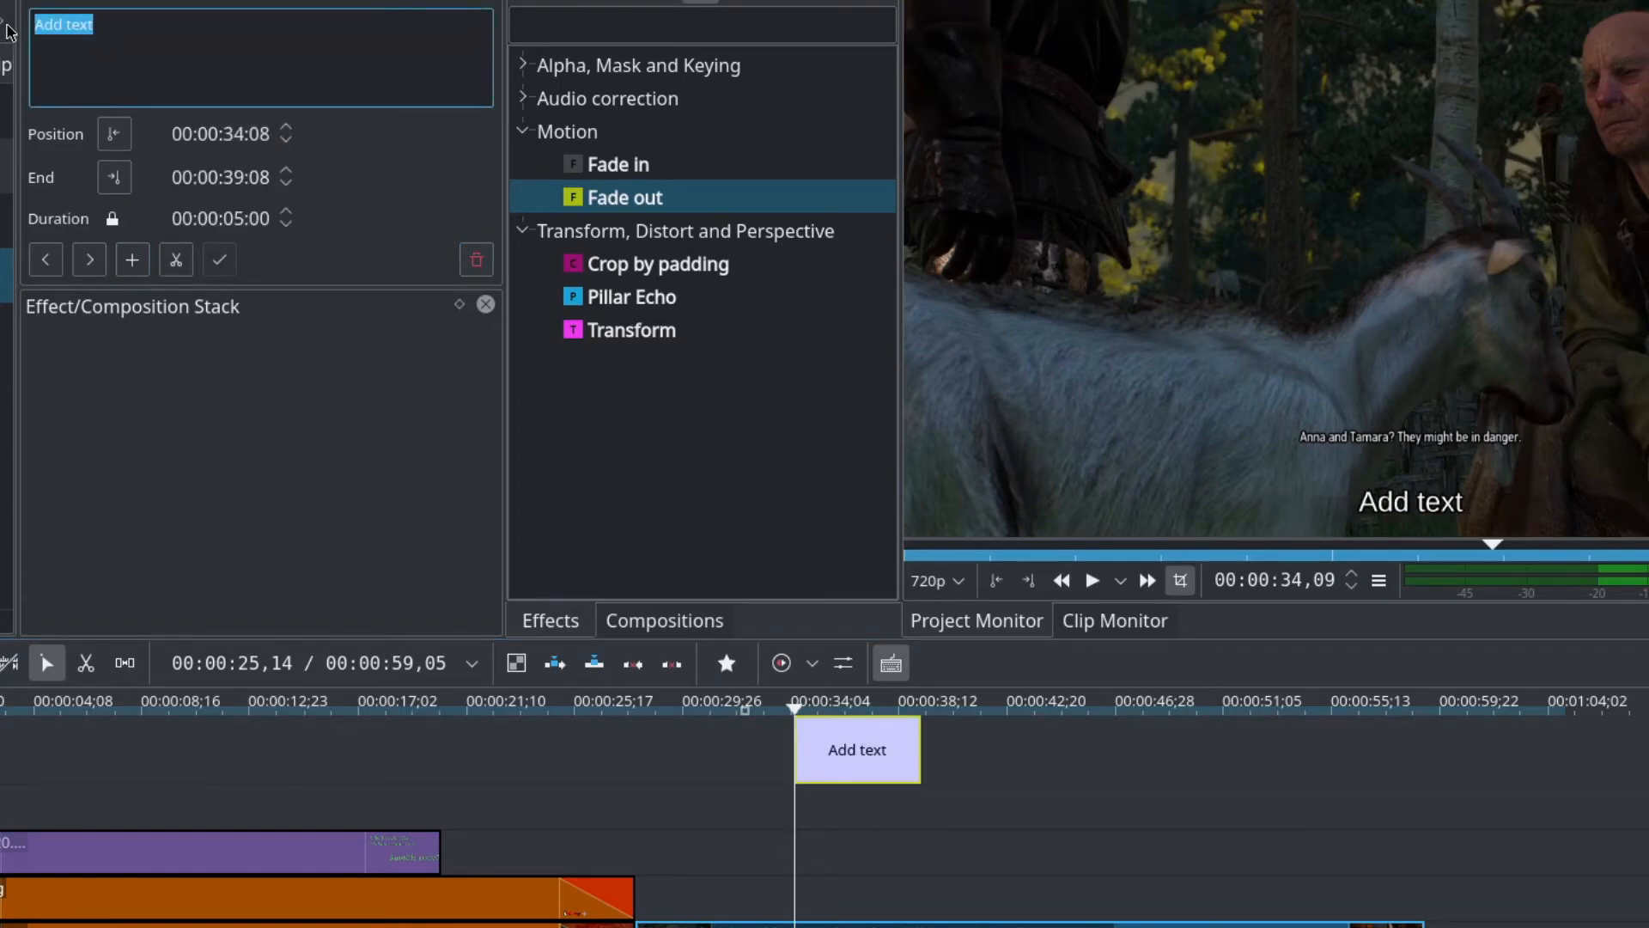
type("Number 2 t")
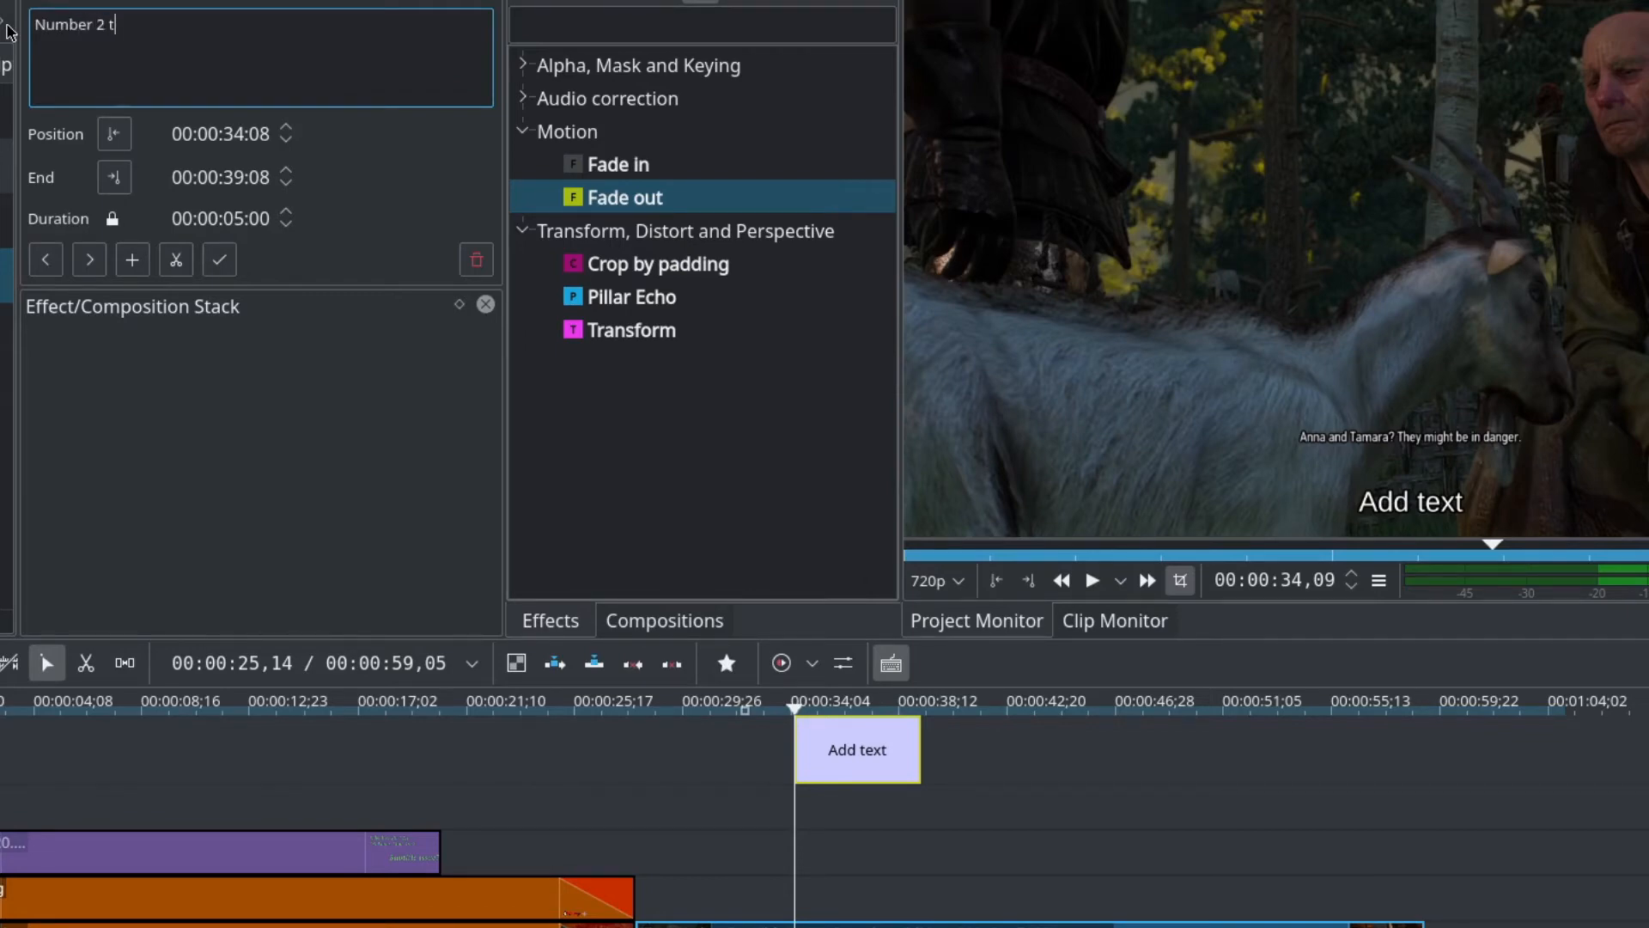
type("est")
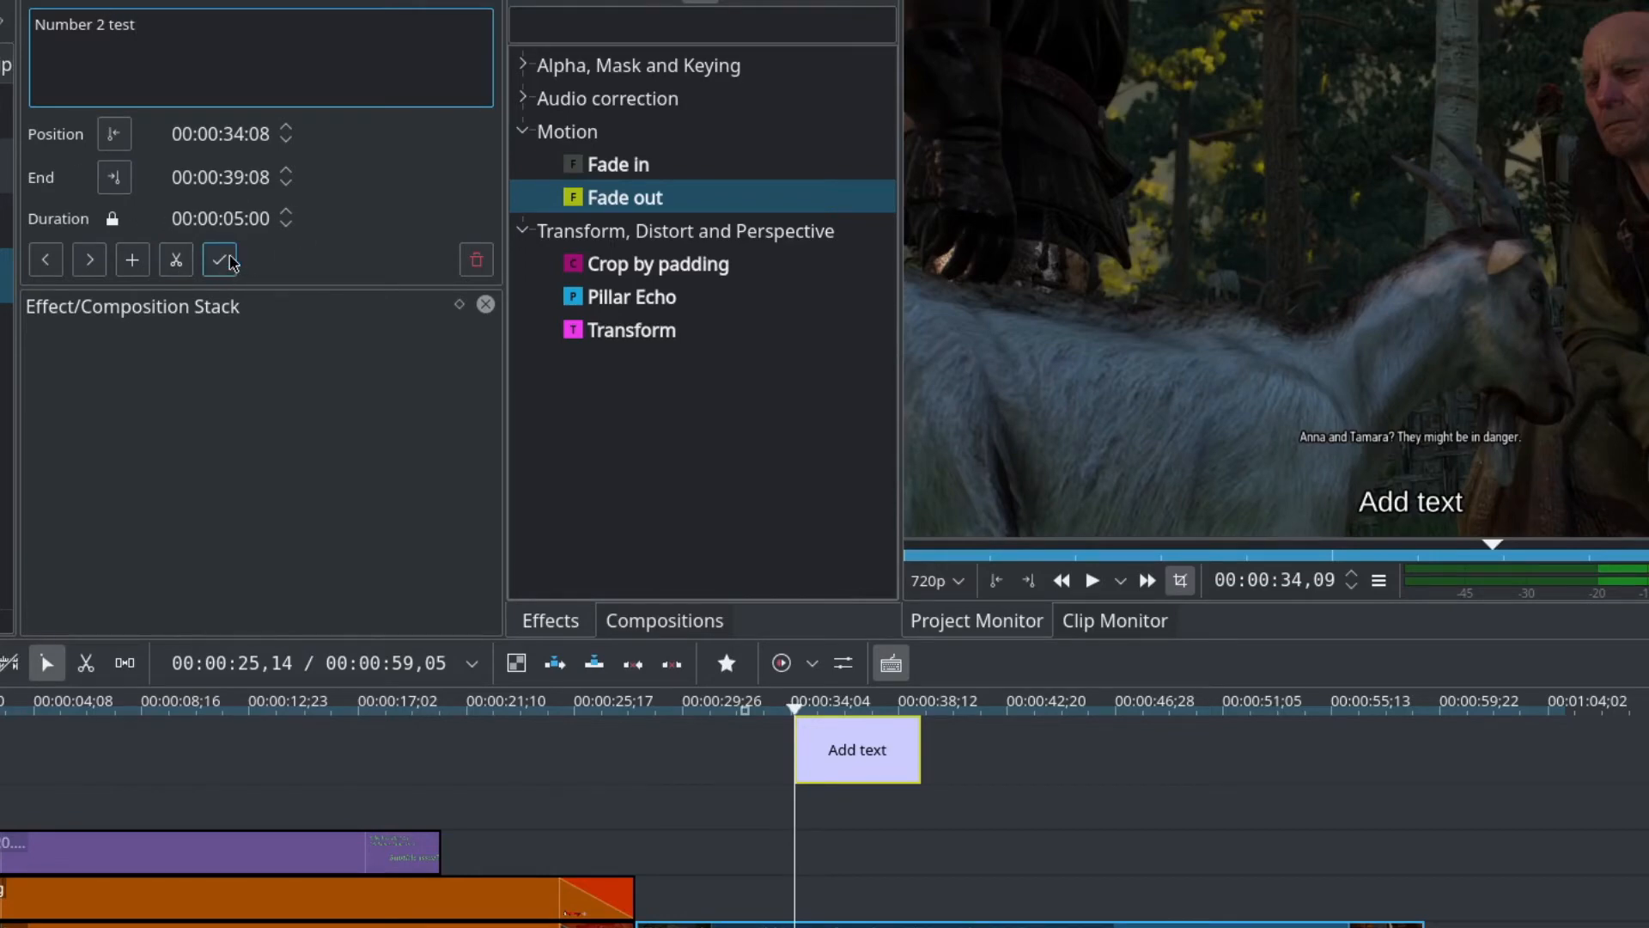
left_click(219, 259)
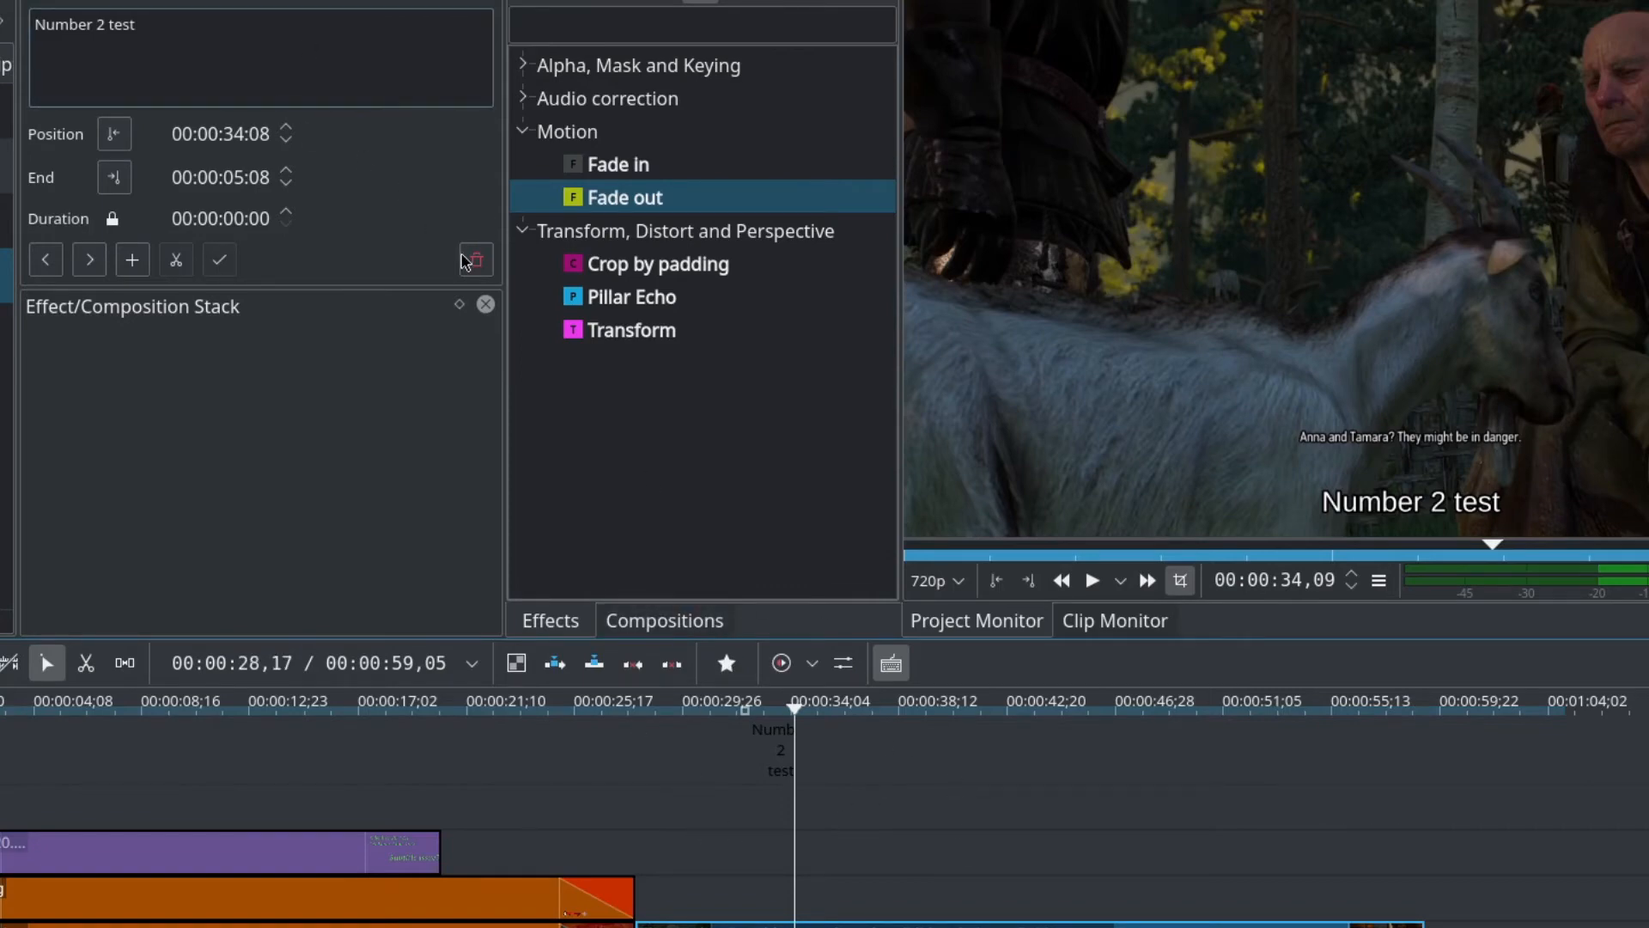
left_click(474, 260)
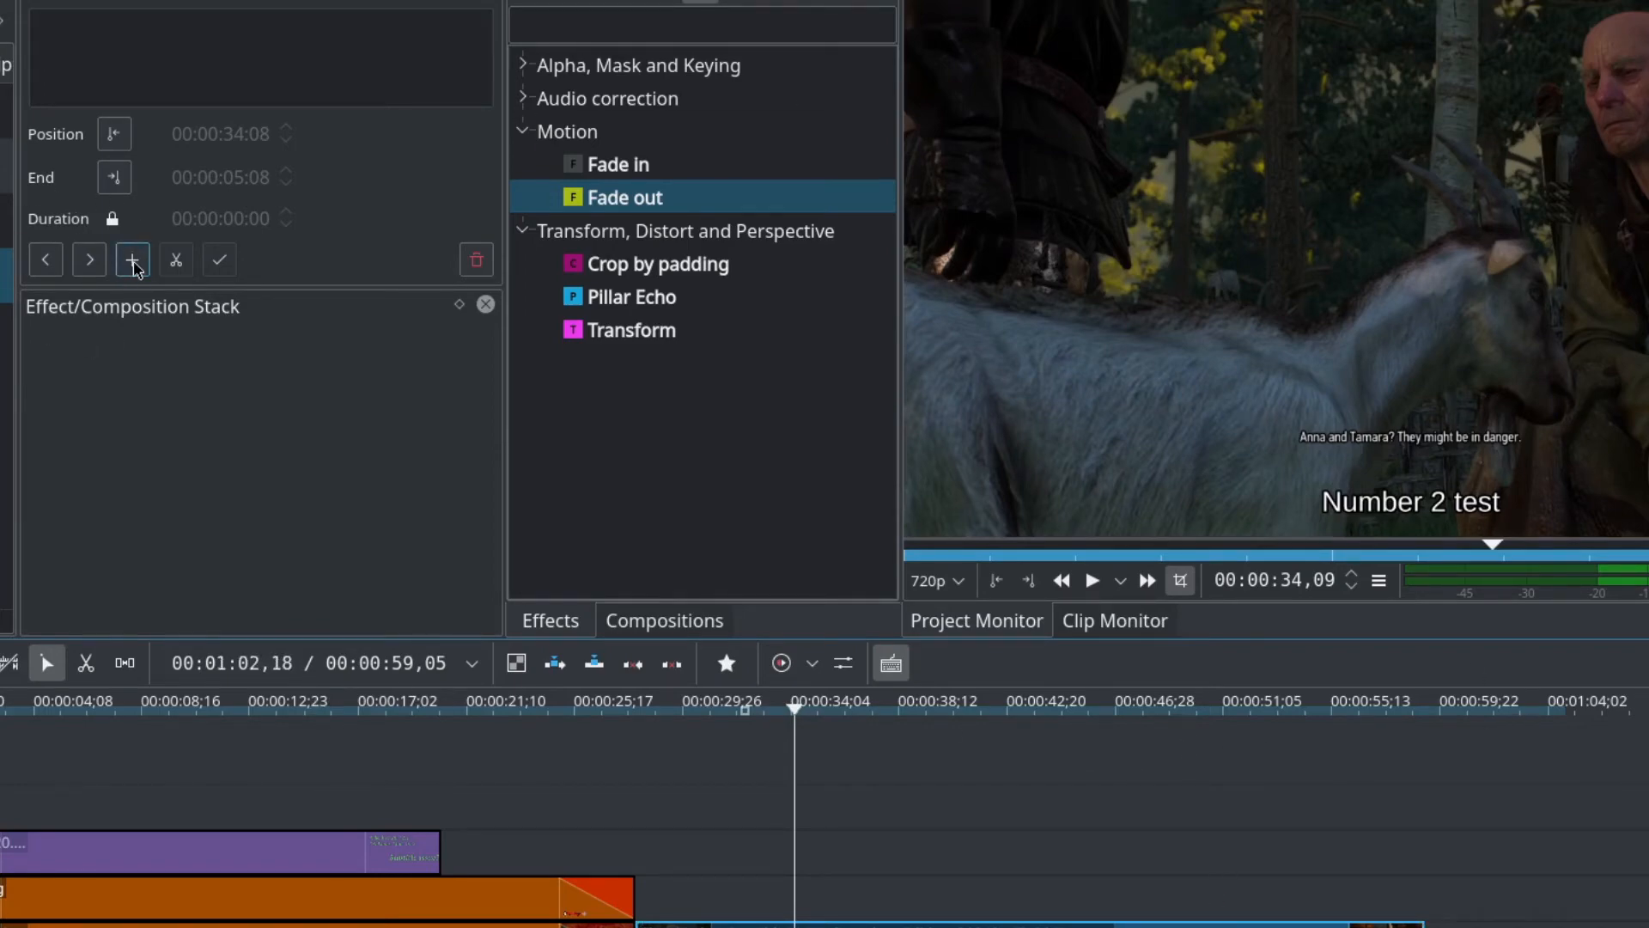
left_click(132, 259)
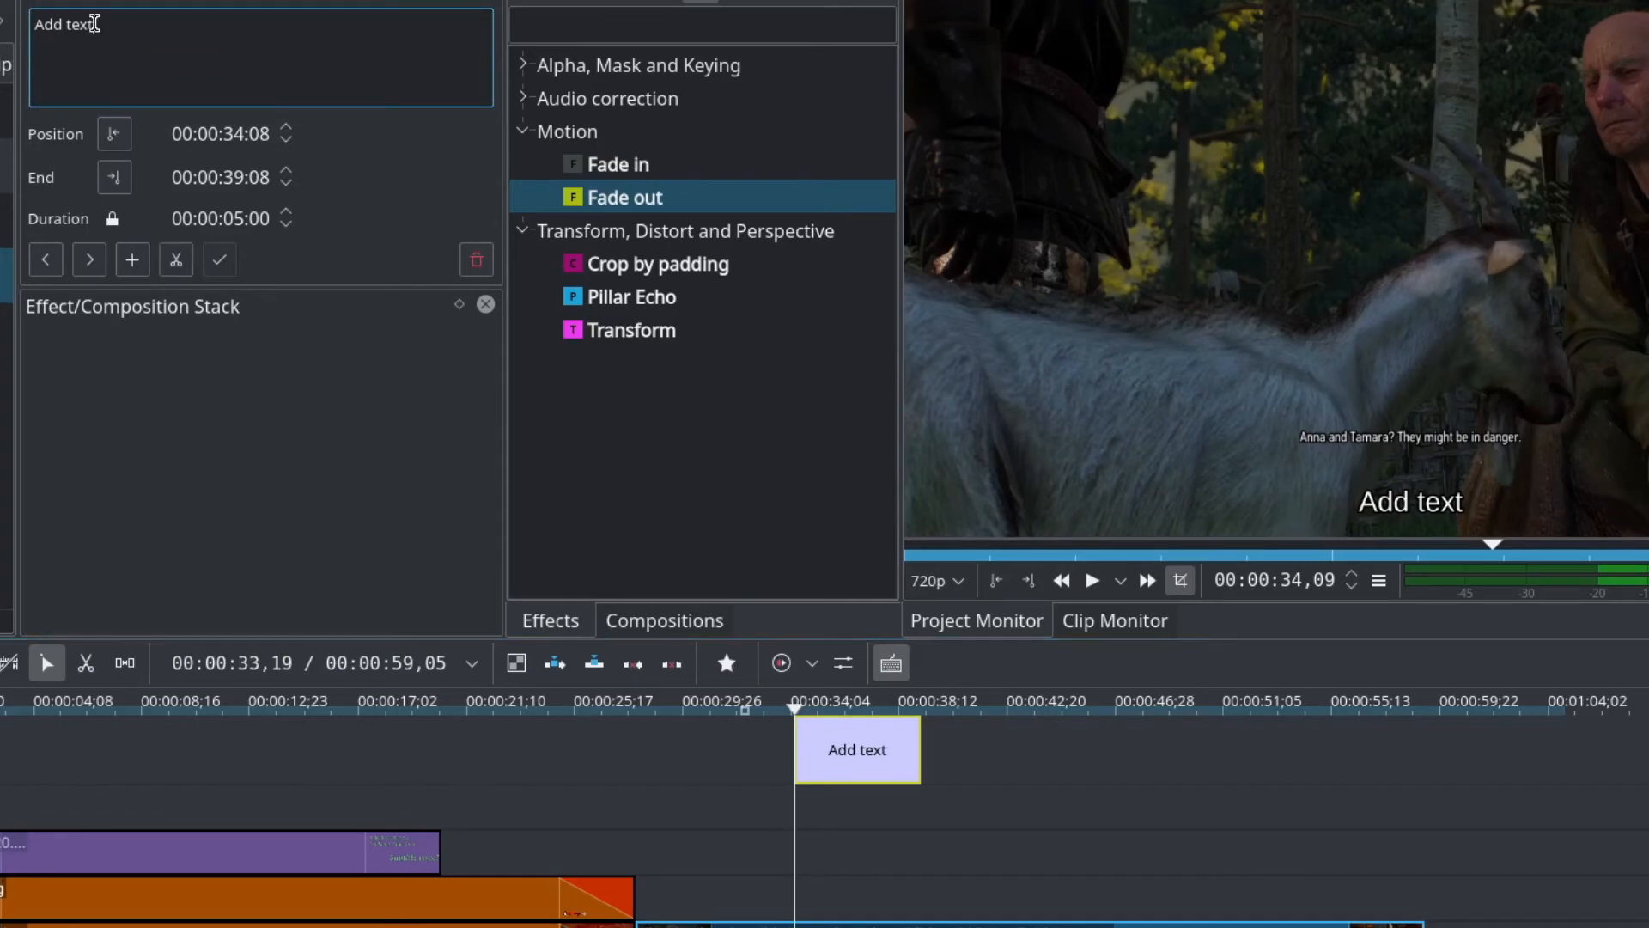
Replace the new subtitle's placeholder text with 'trying again' and apply it.
double_click(61, 24)
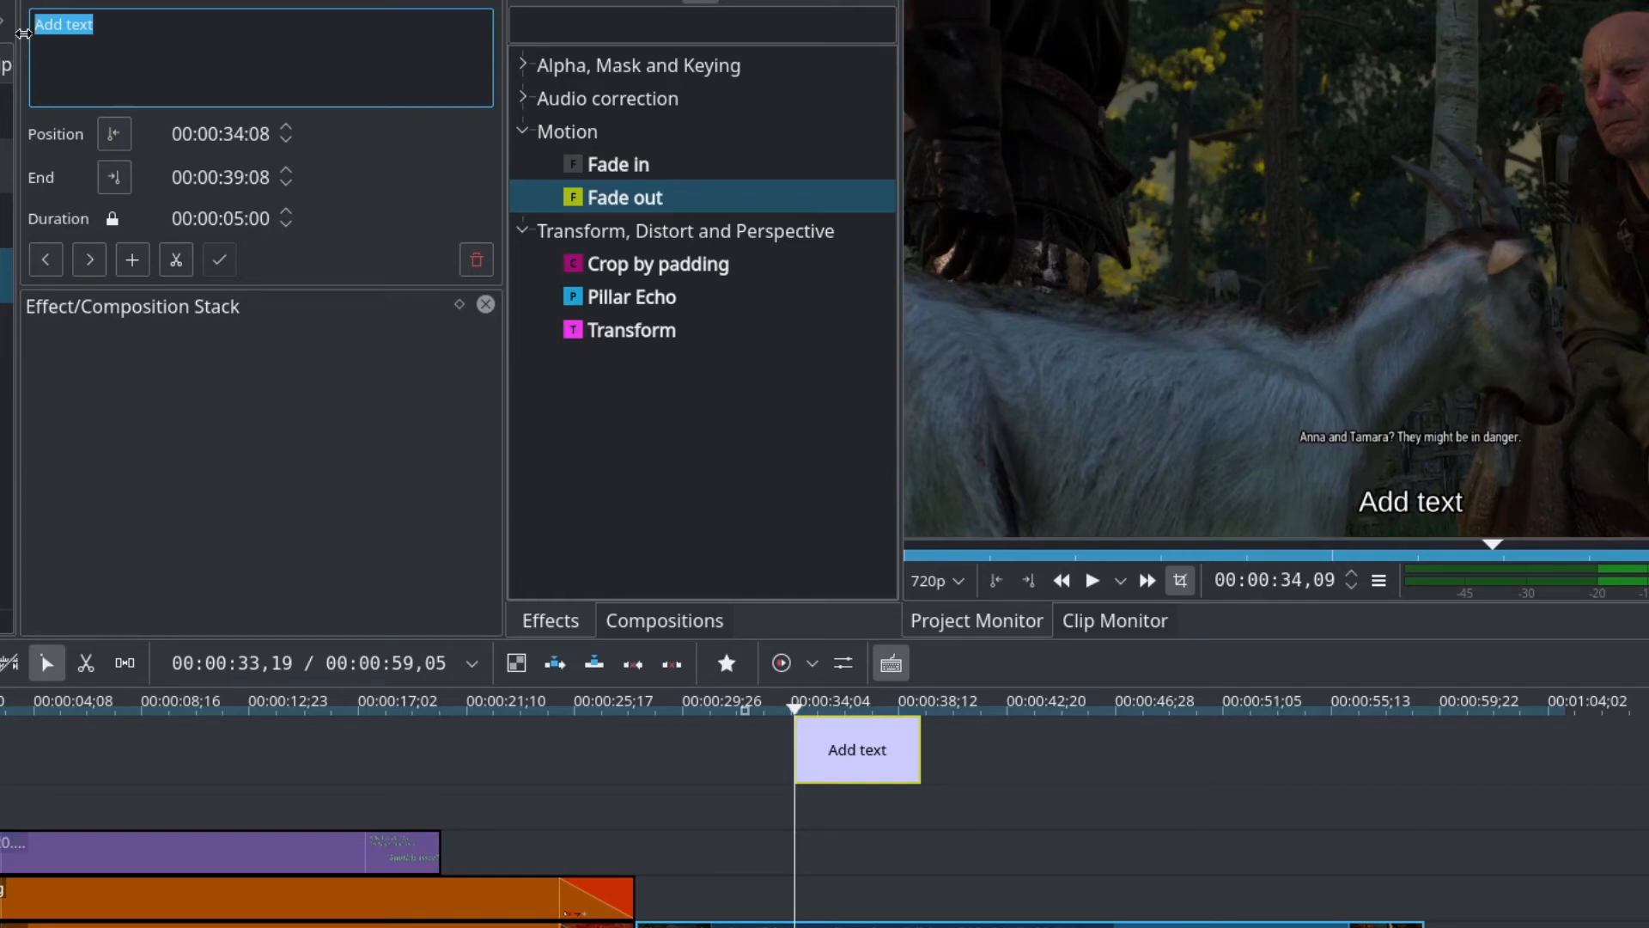
type("trying again")
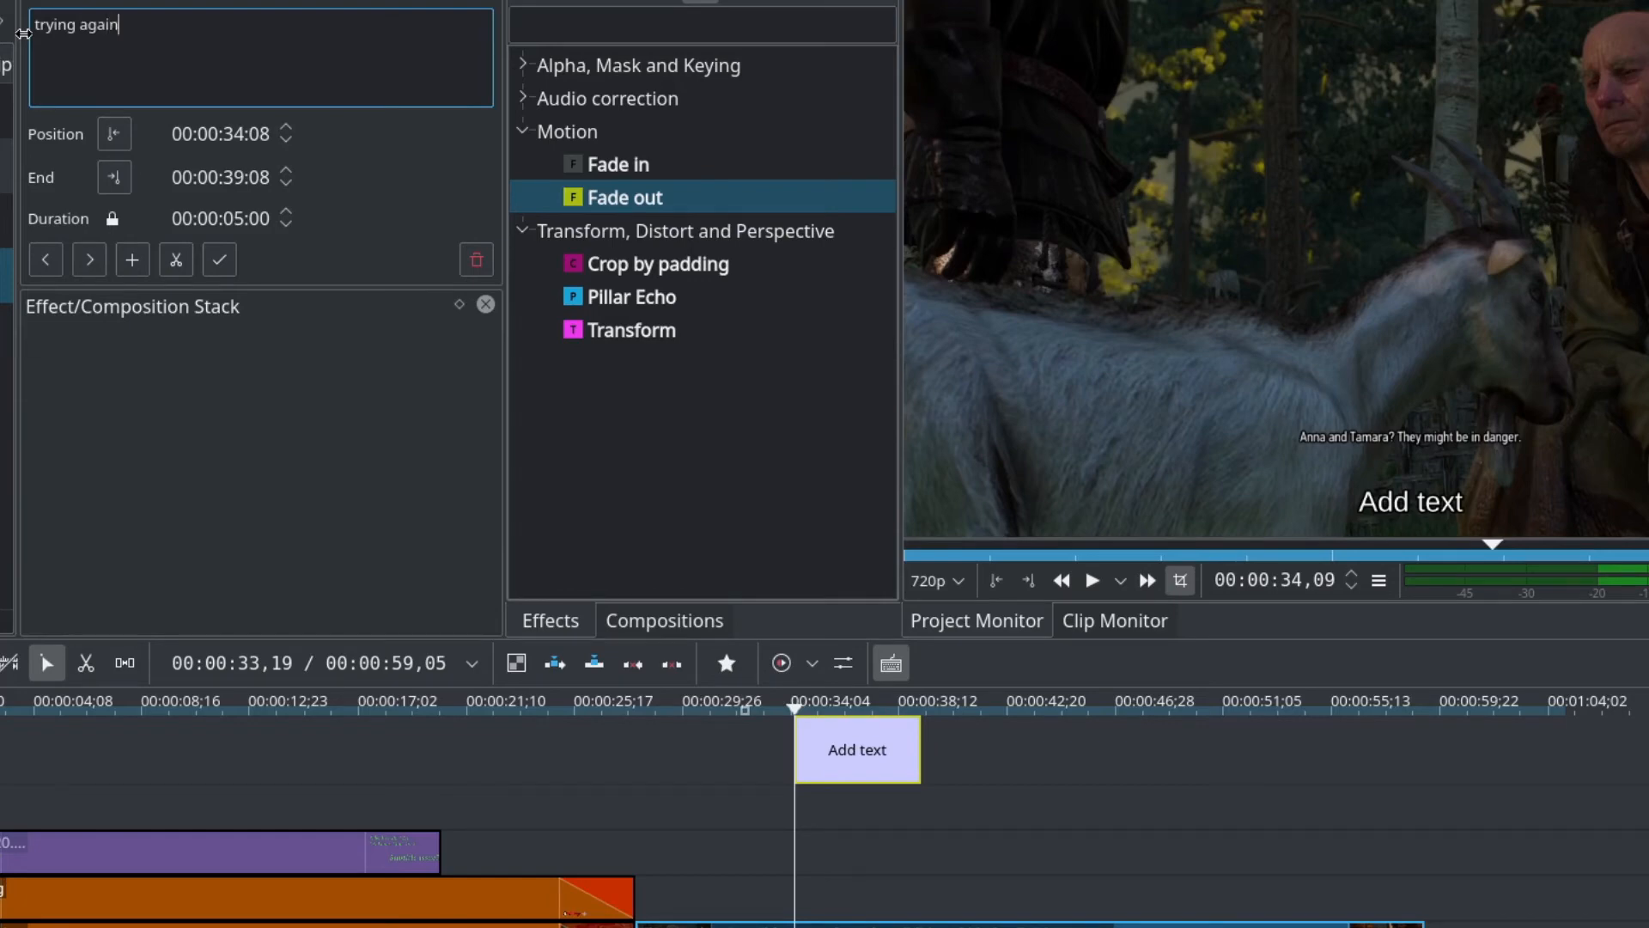
mouse_move(378, 182)
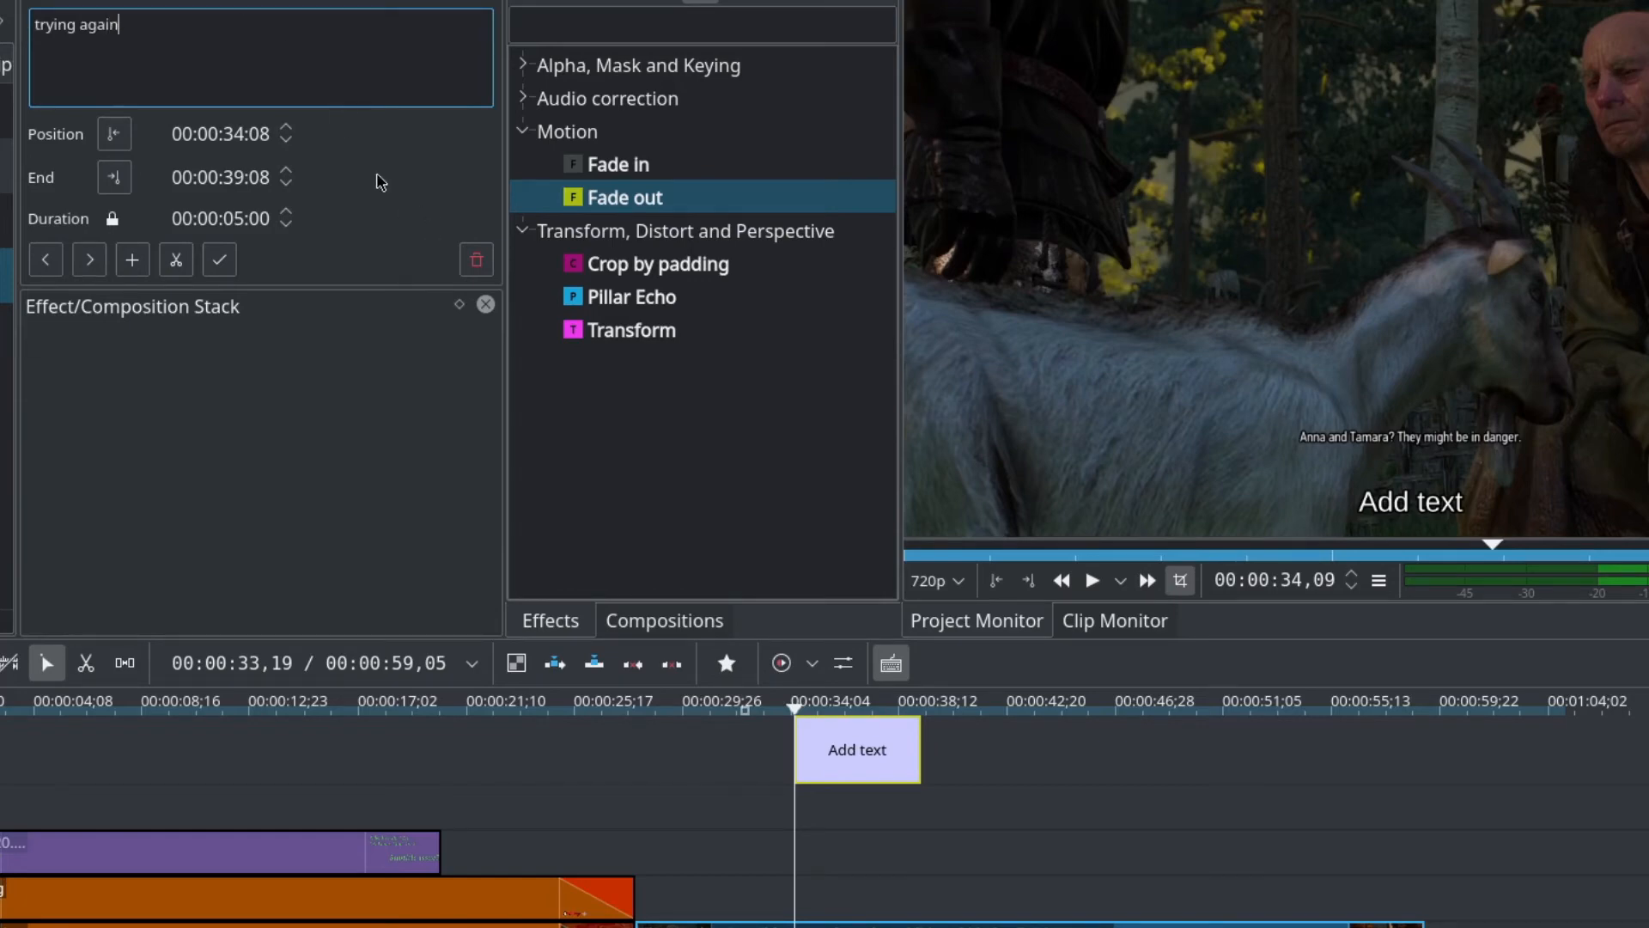
left_click(220, 259)
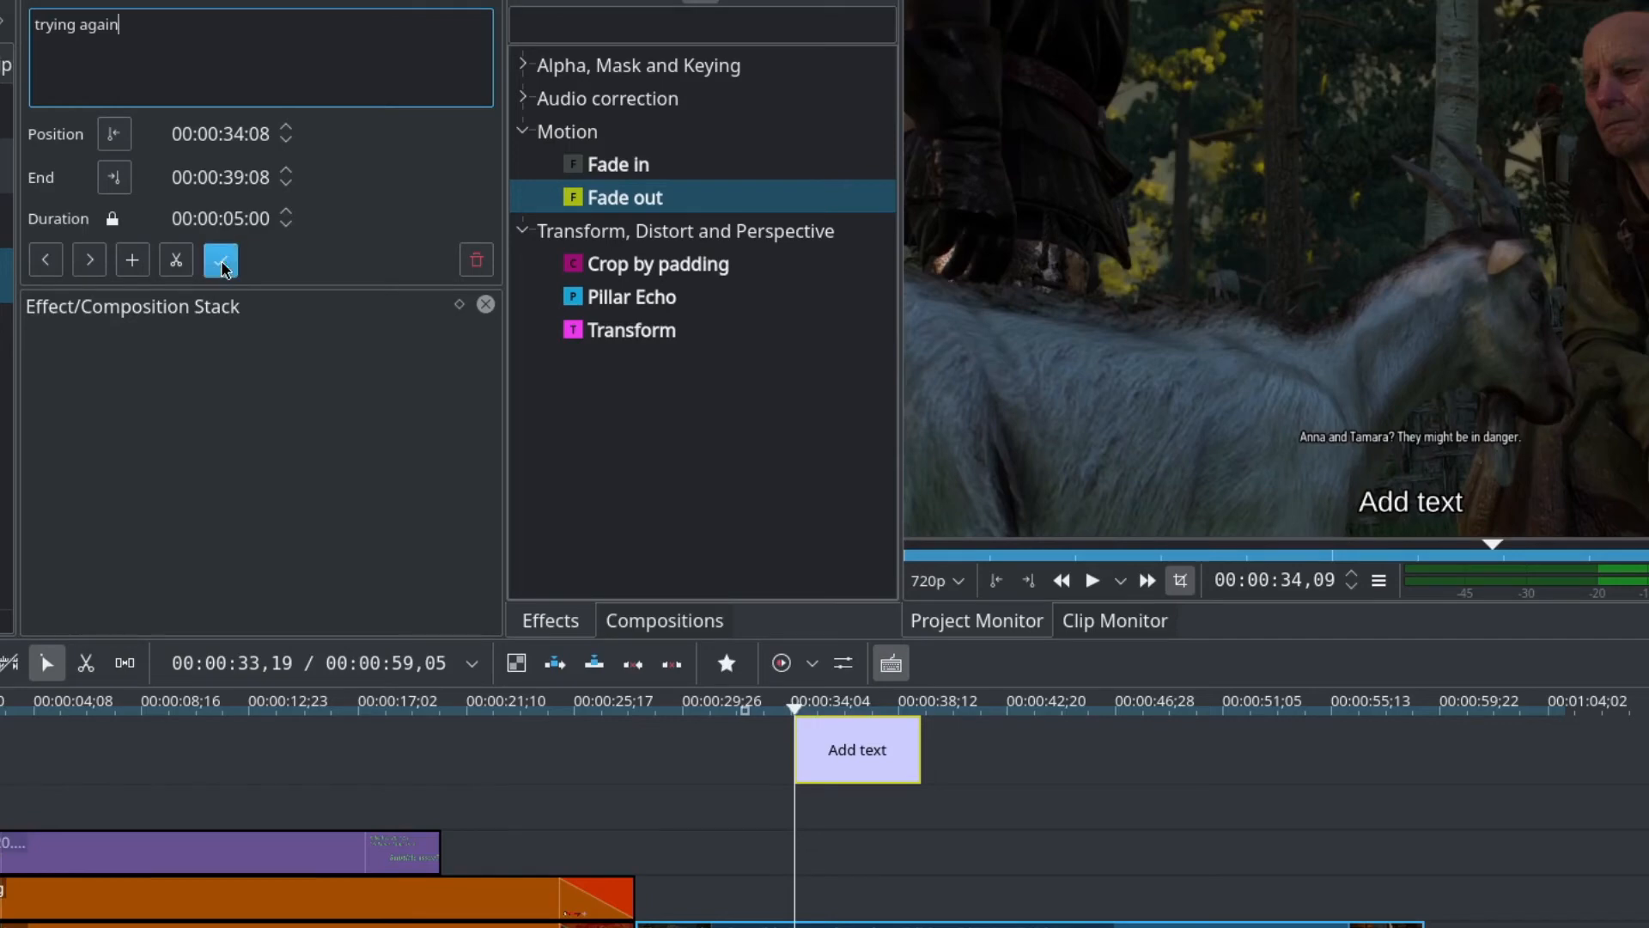
left_click(221, 259)
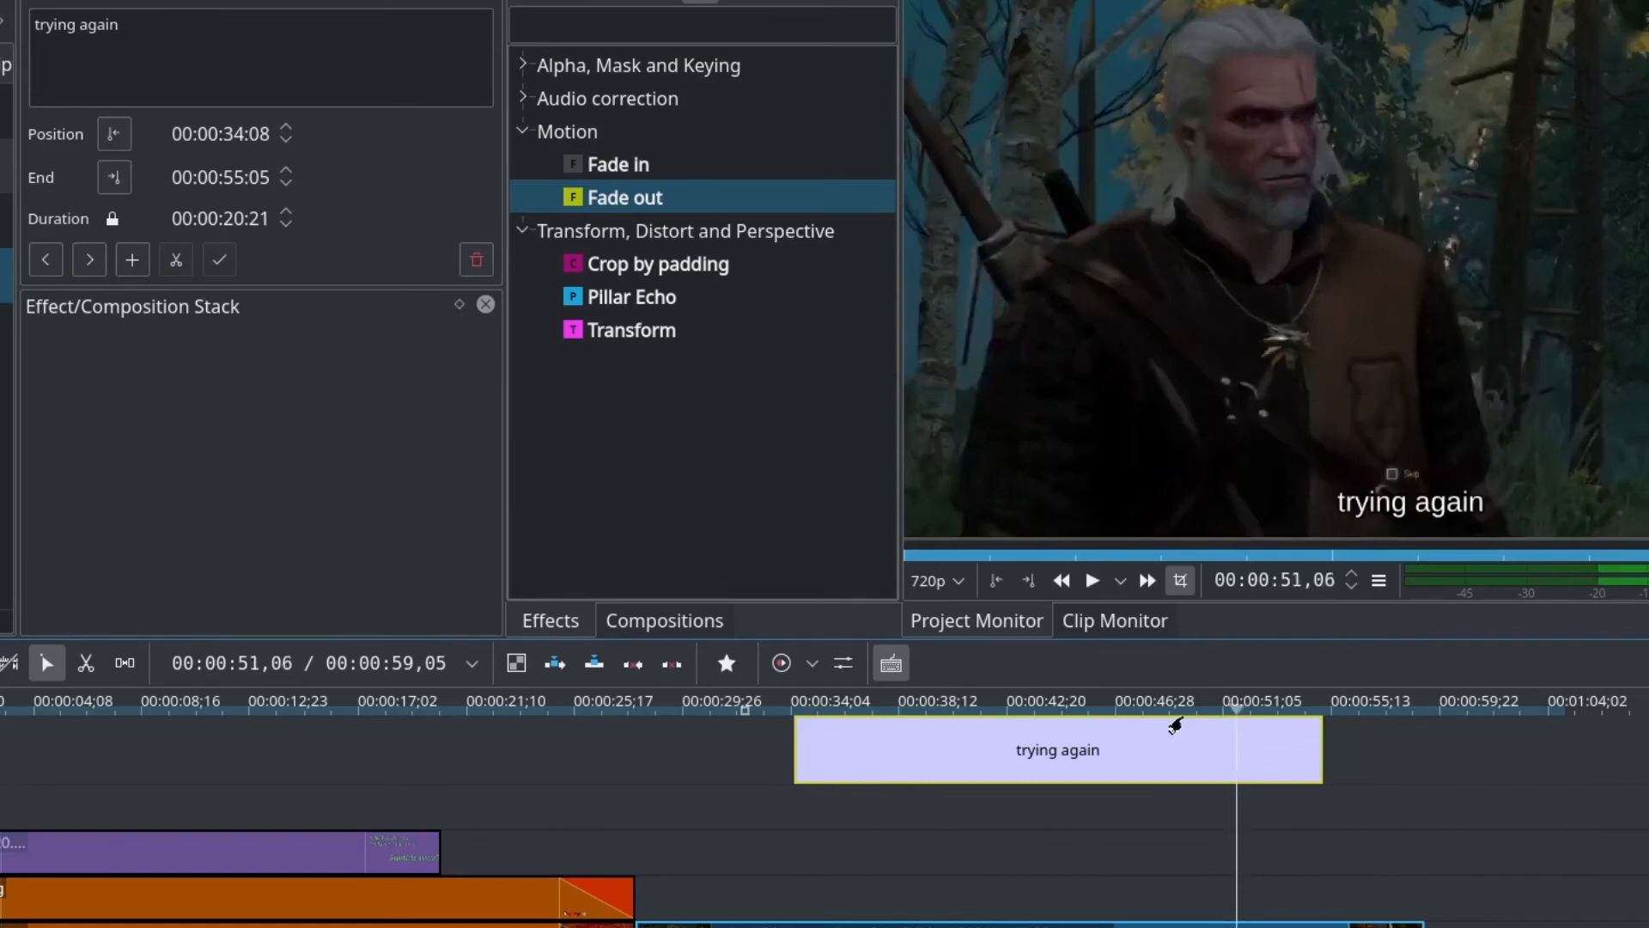
Shift the trying again subtitle earlier to start at 00:00:32:23.
left_click(755, 702)
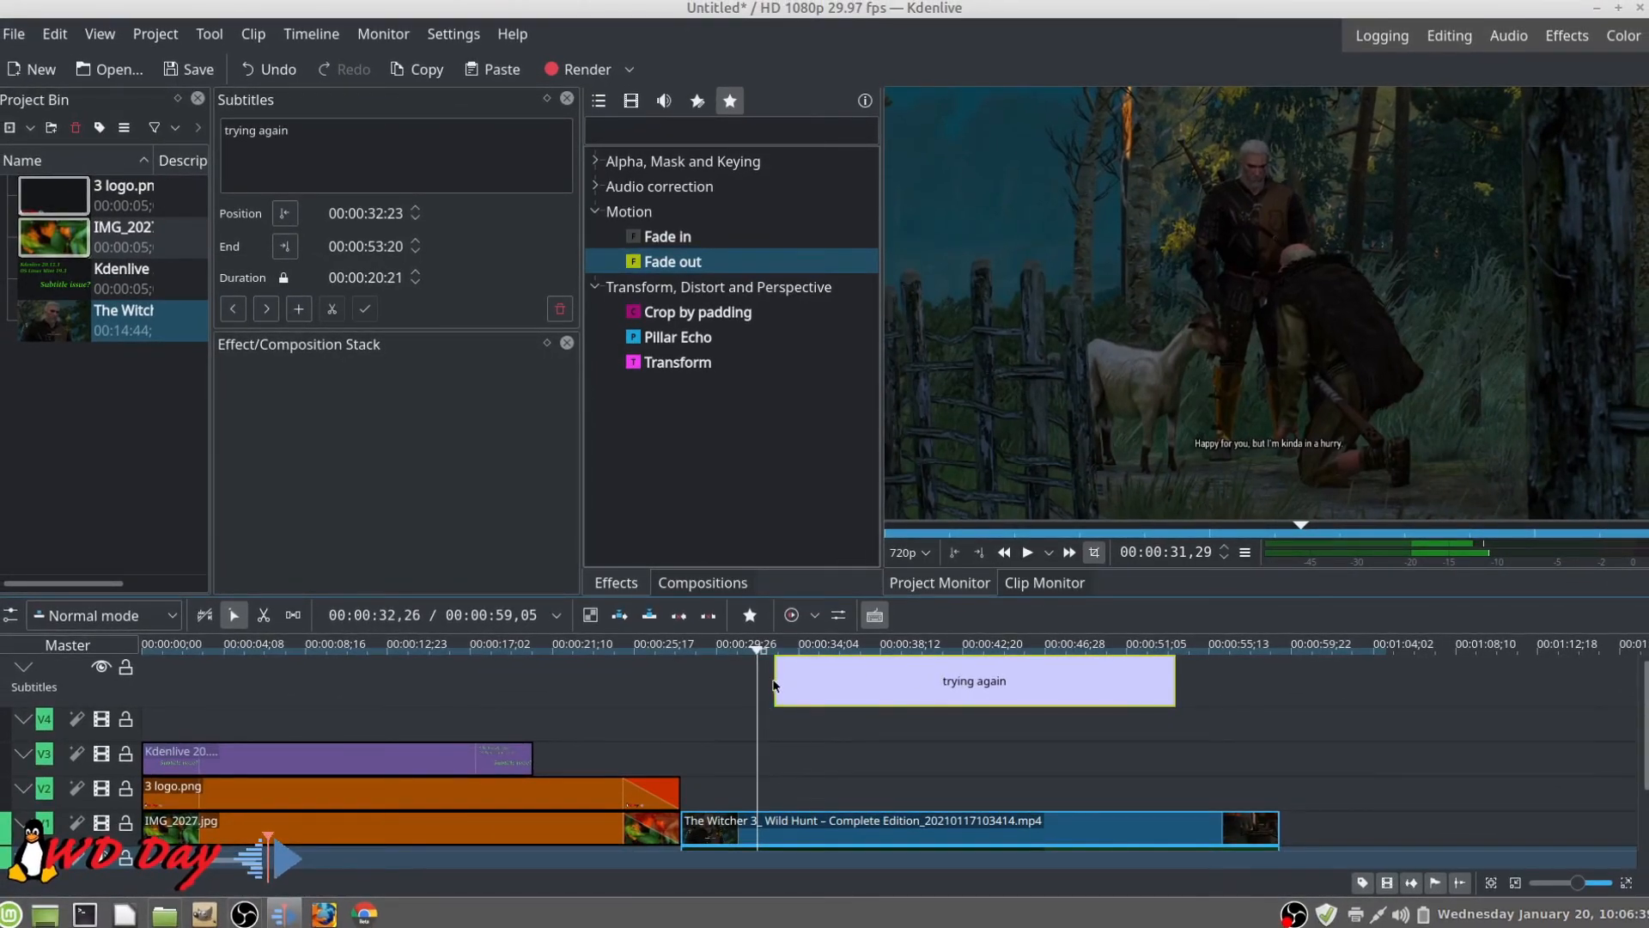
Drag the trying again subtitle's left edge back to 00:00:00:00.
left_click_drag(773, 680, 141, 680)
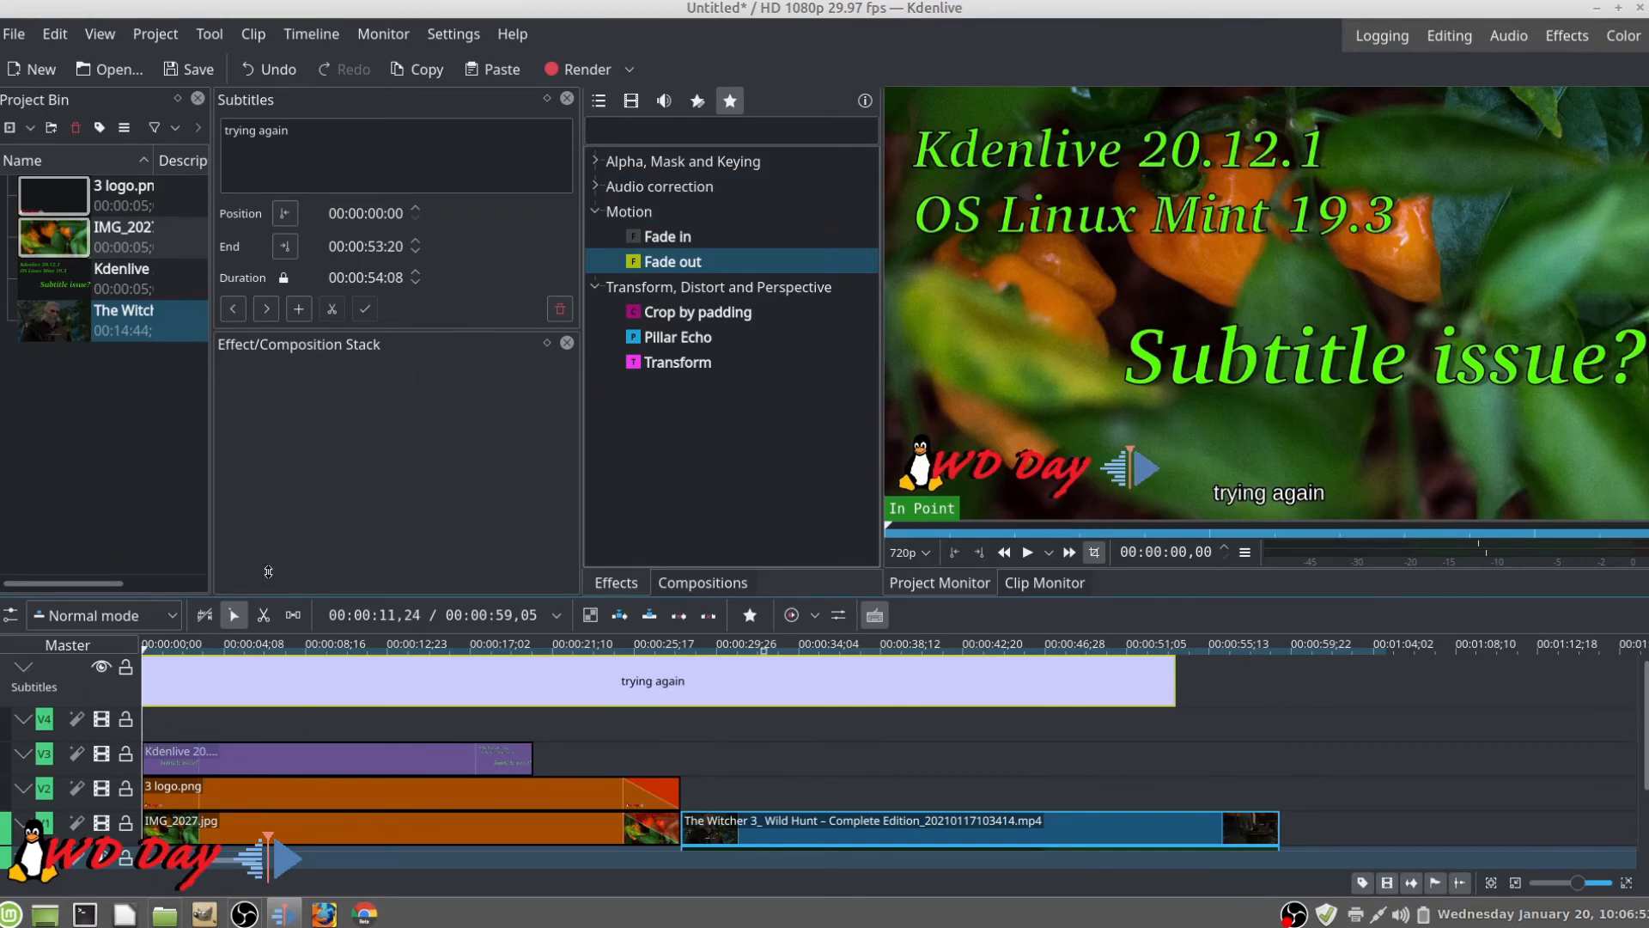
mouse_move(231, 329)
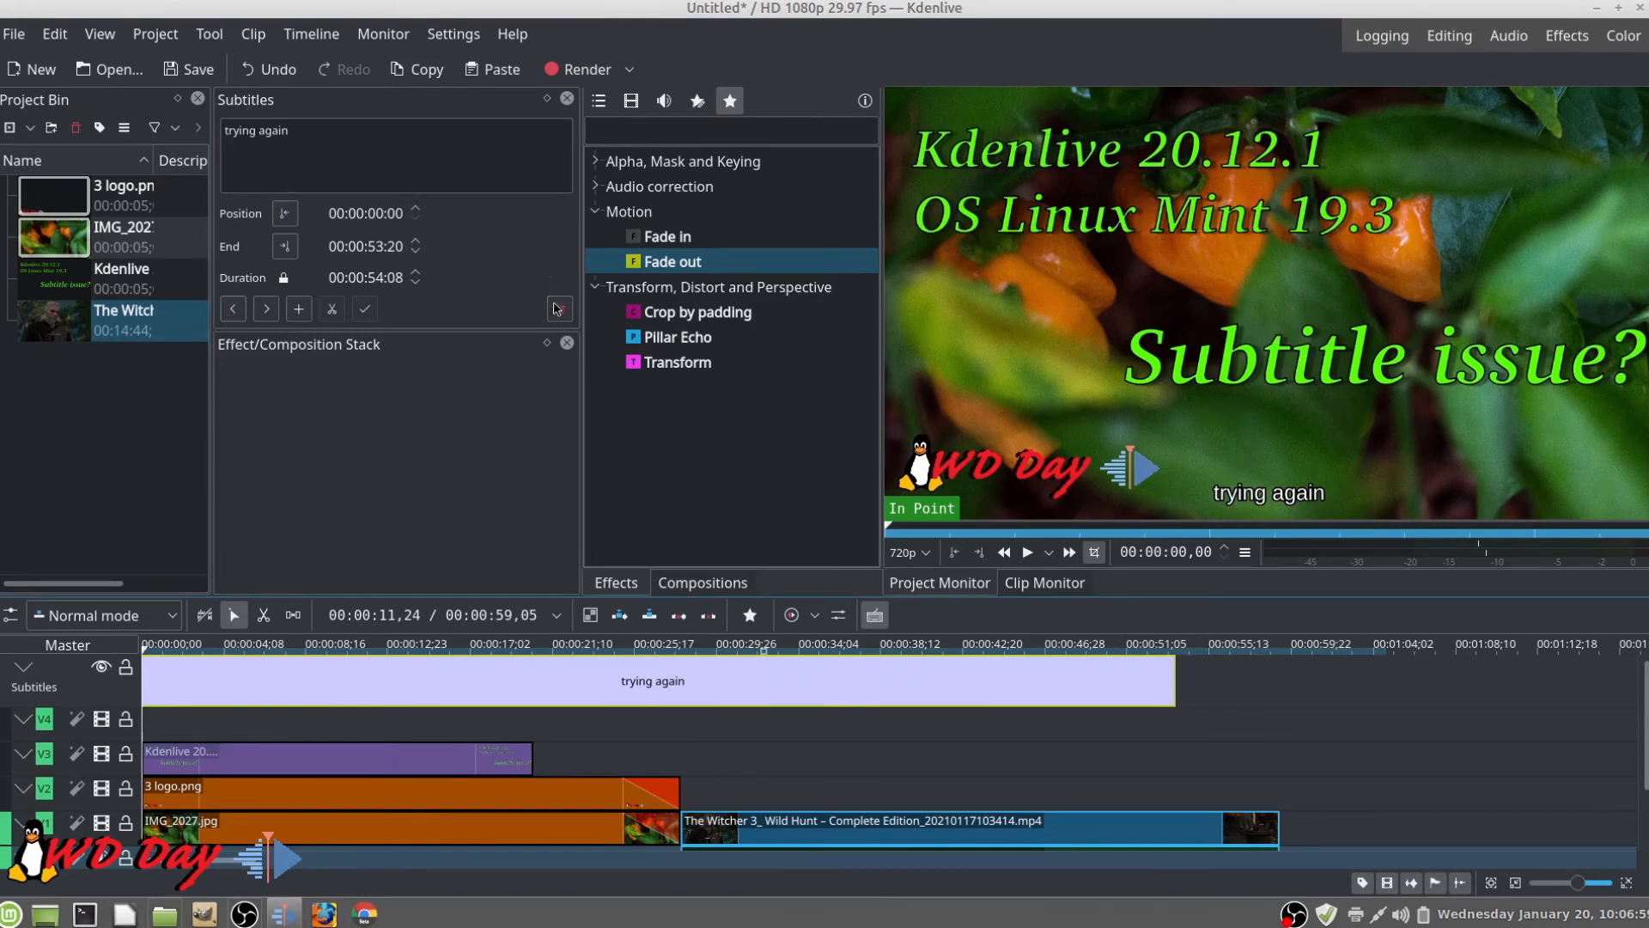
Remove the trying again subtitle and stretch the Kdenlive title clip to about 24 seconds.
left_click(558, 308)
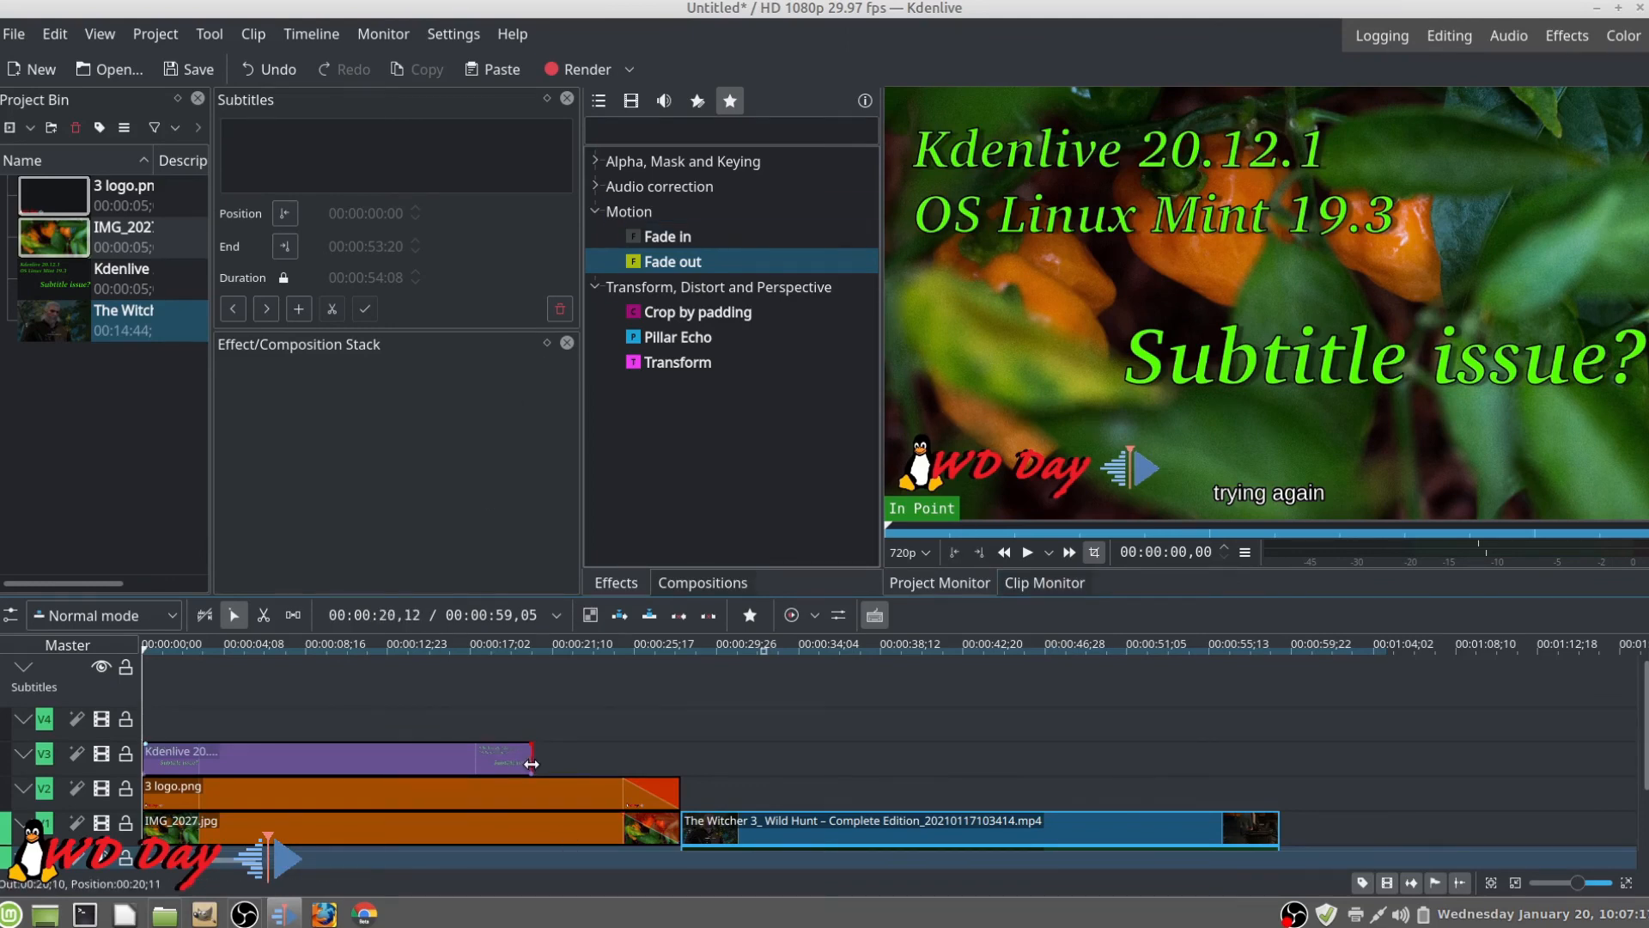
left_click_drag(530, 759, 421, 759)
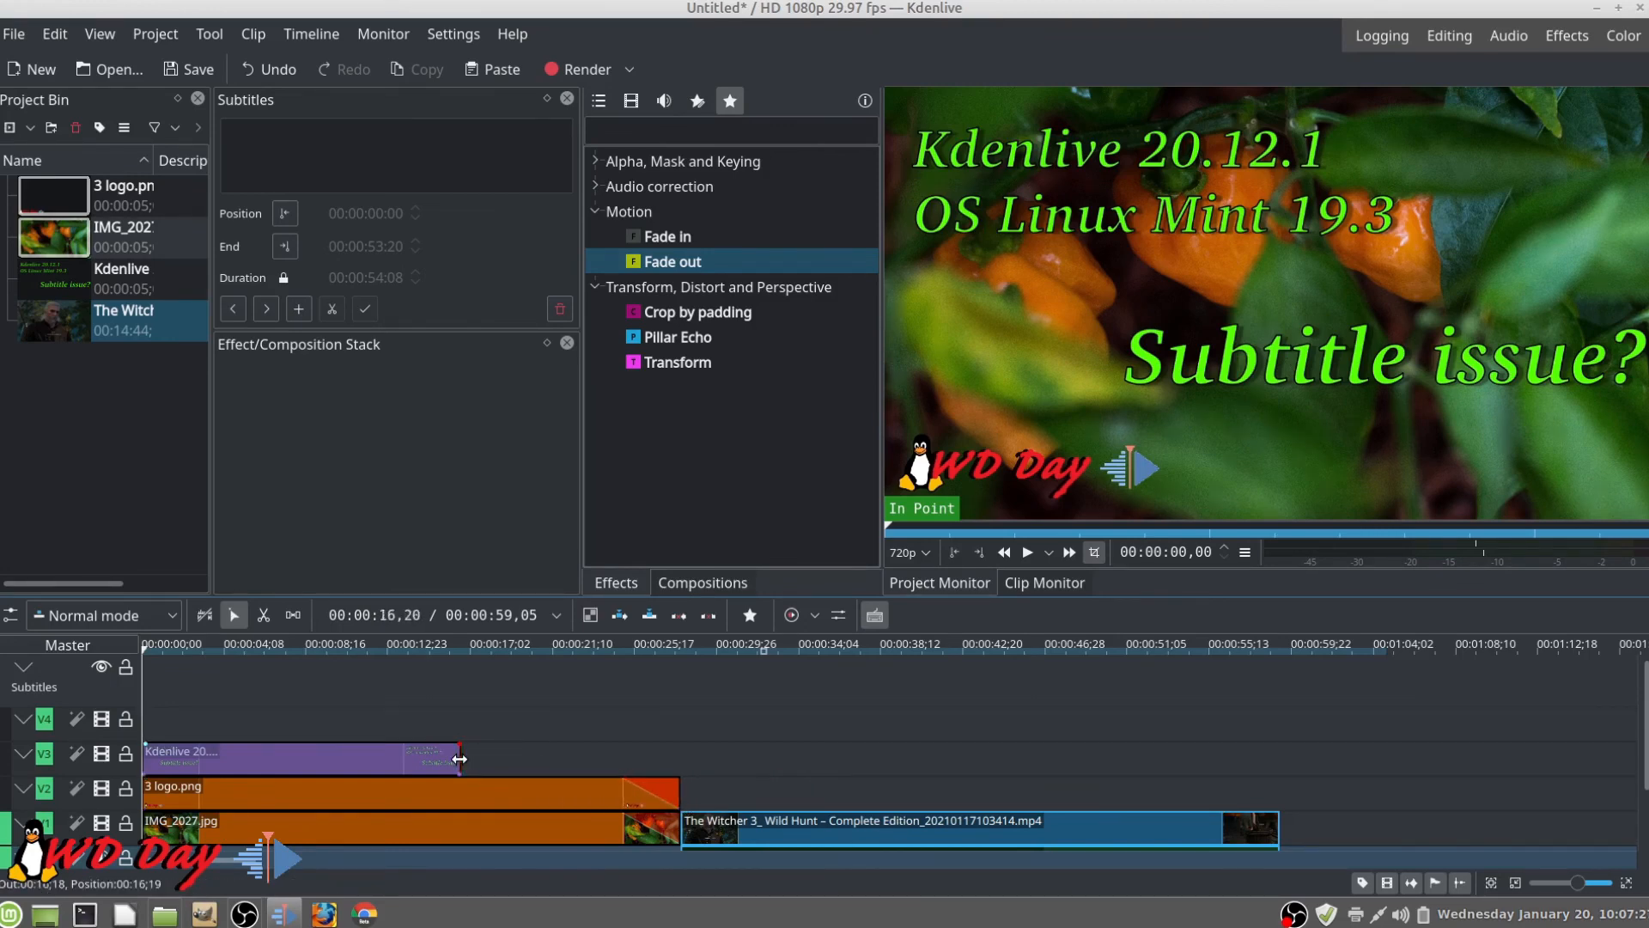
left_click_drag(459, 759, 610, 759)
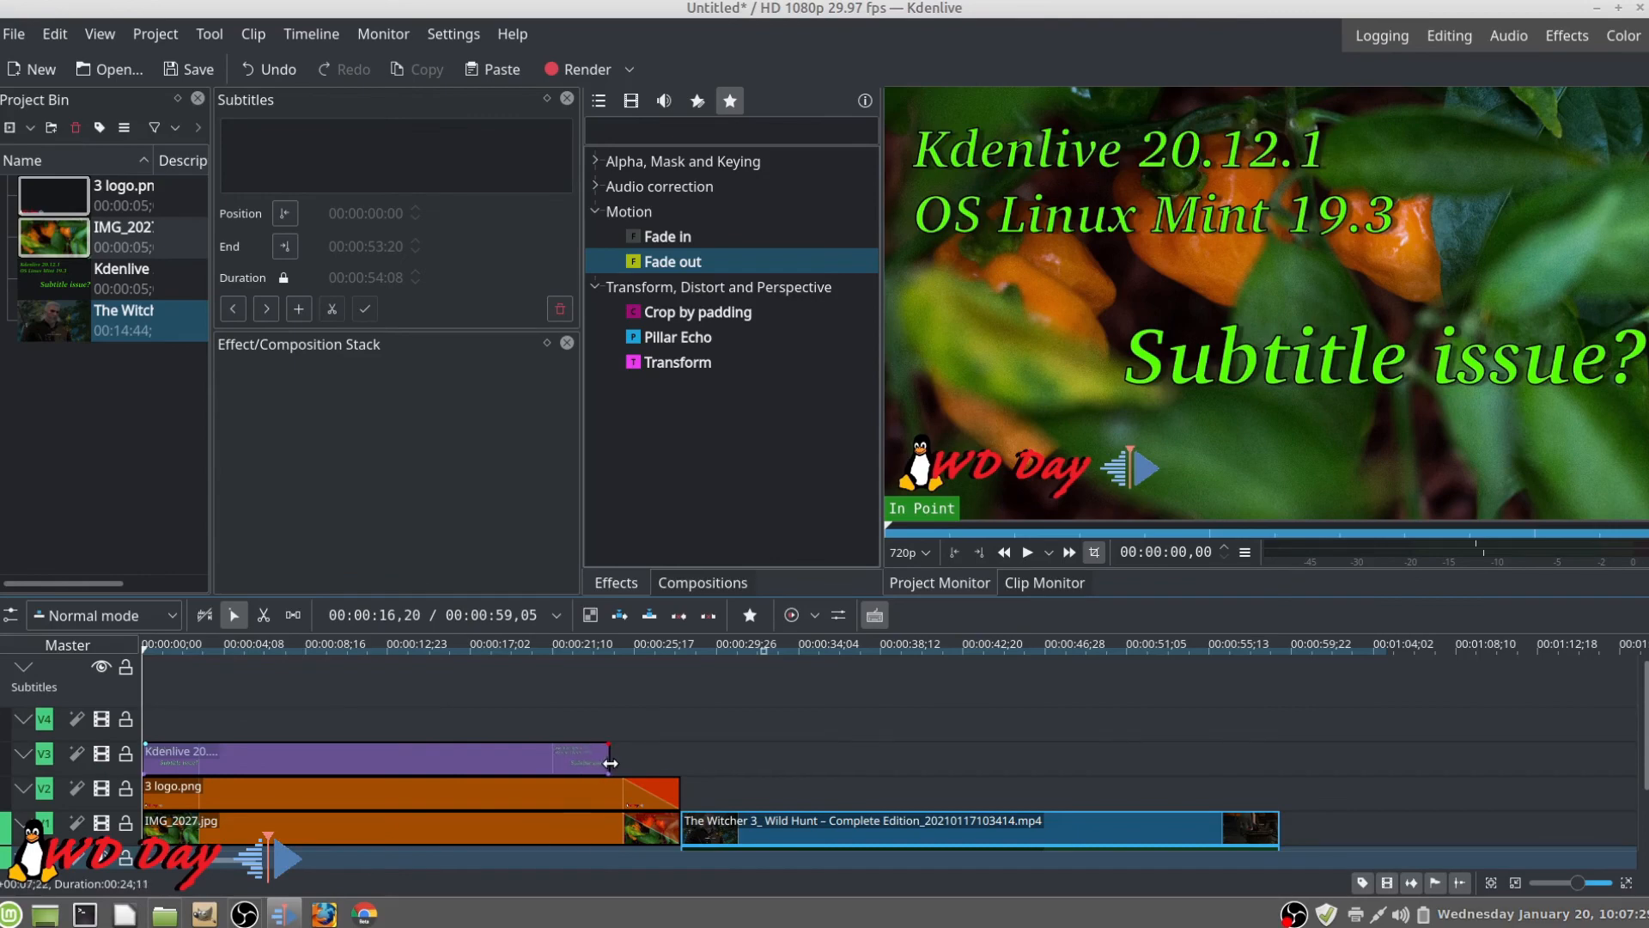